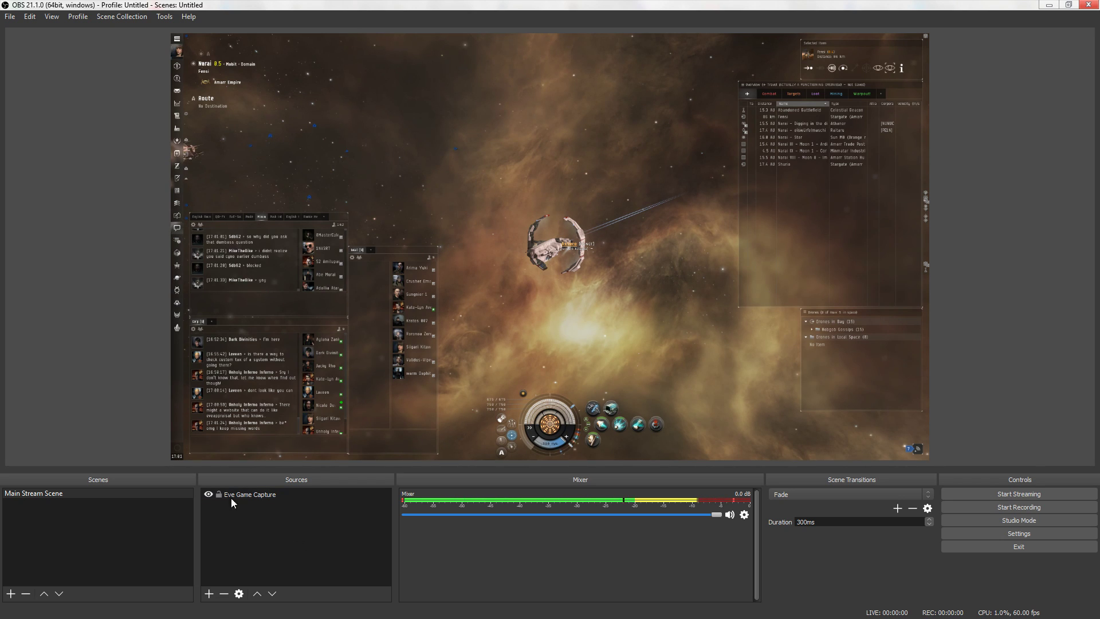
- Add a new empty scene named 'Eve Blur' from the Scenes list
left_click(250, 494)
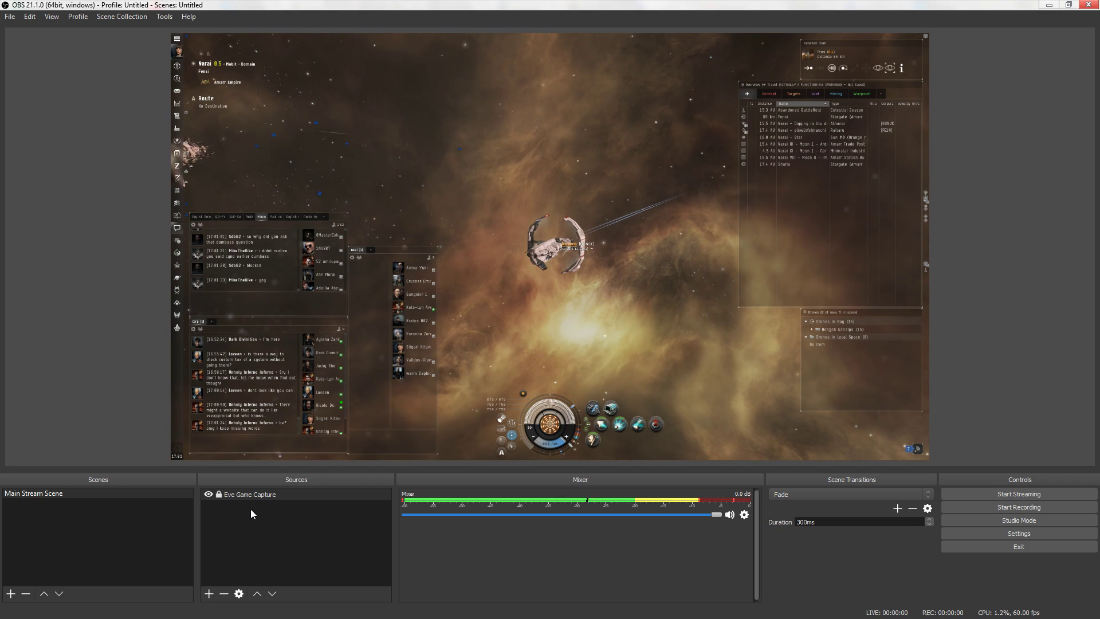
left_click(248, 493)
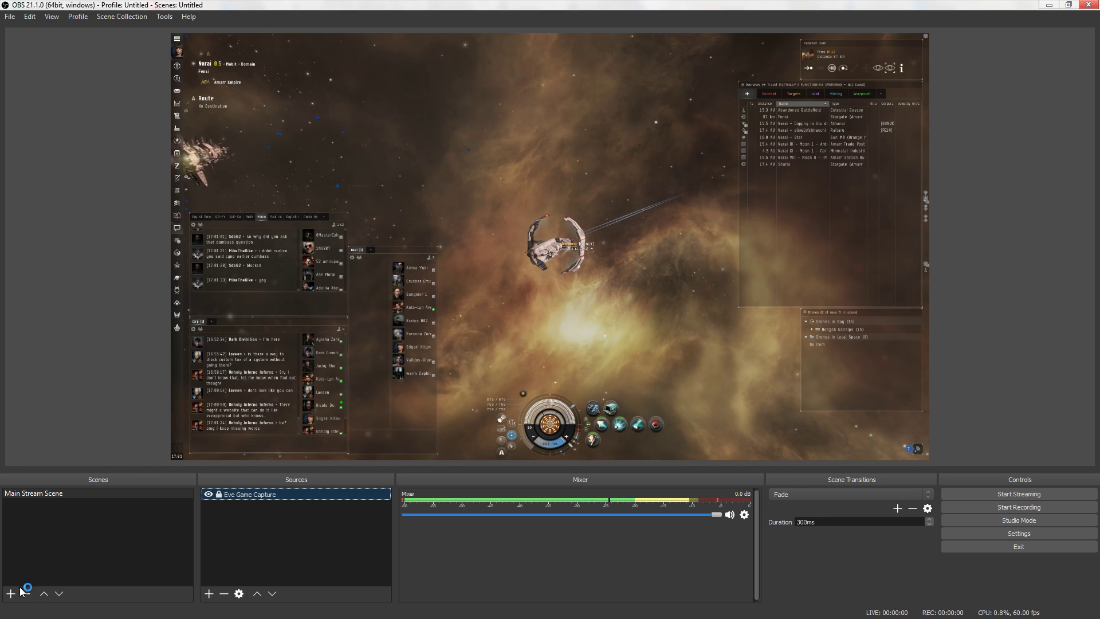
left_click(10, 592)
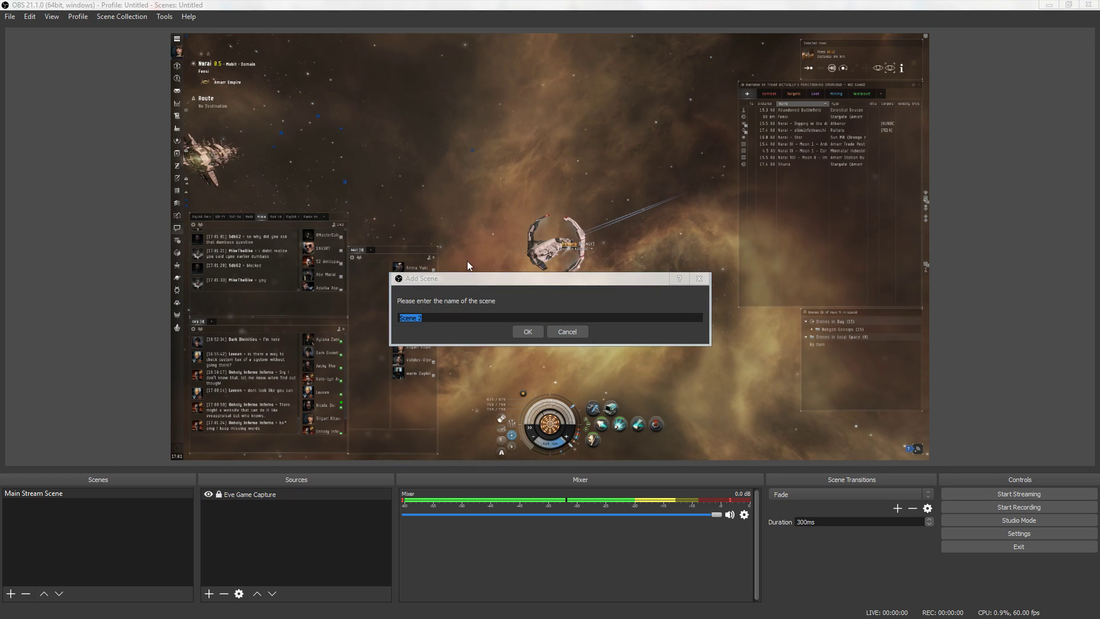
type("Eve")
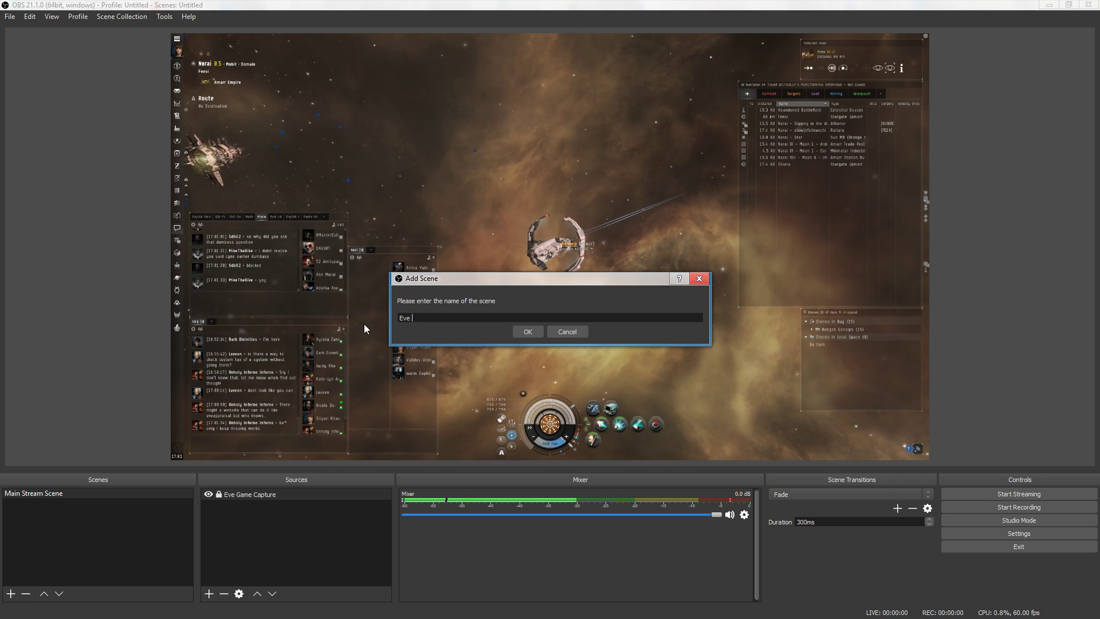
left_click(527, 331)
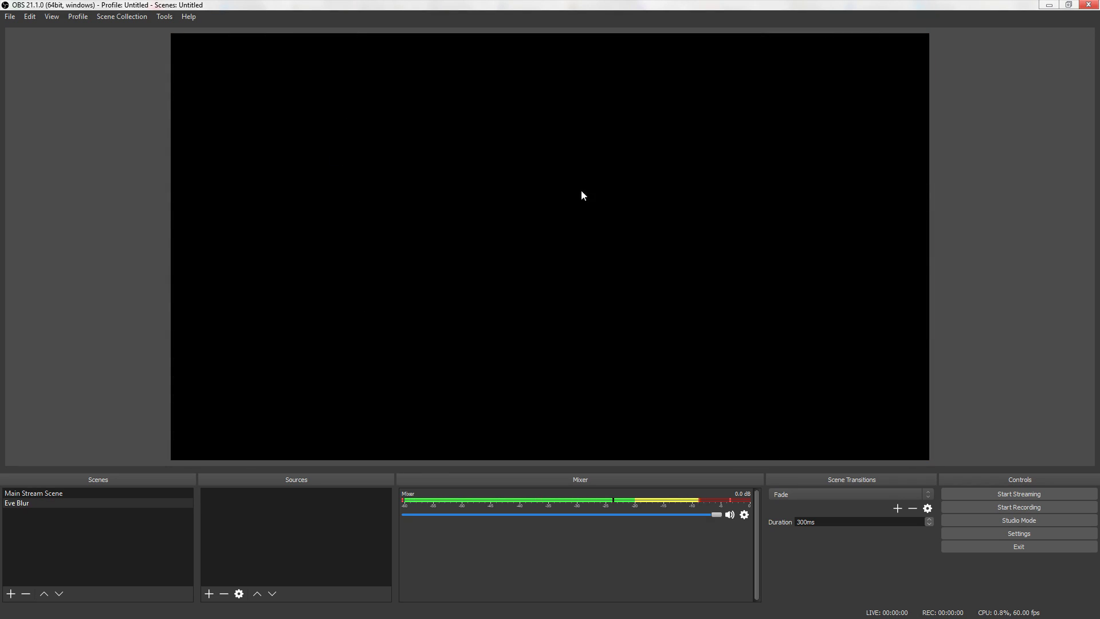
mouse_move(111, 324)
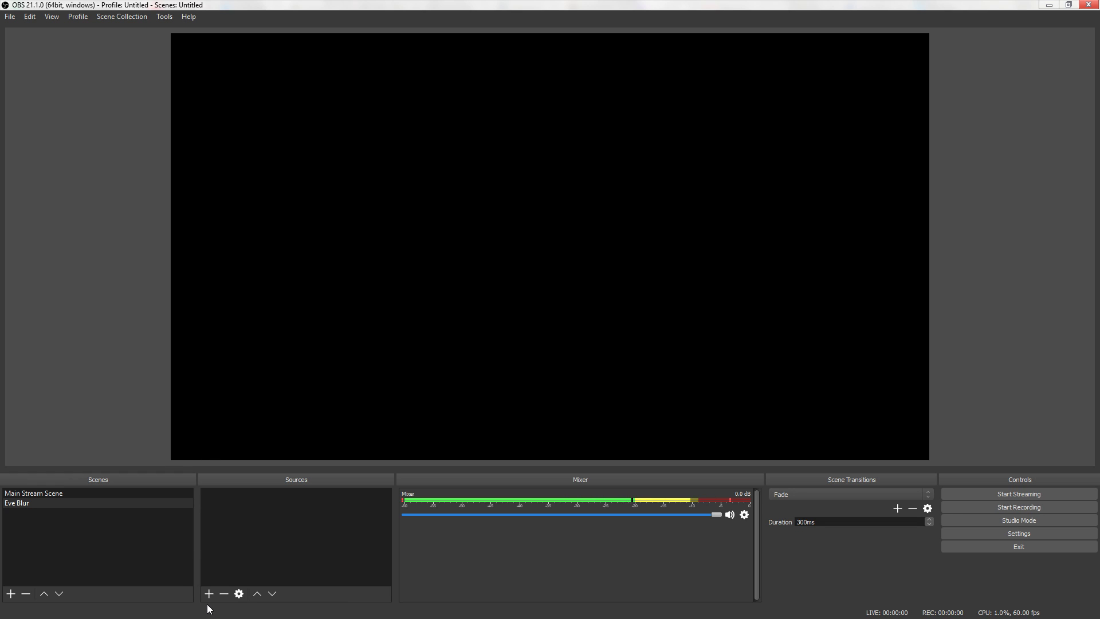
- Add a Display Capture source named 'Eve Blur Capture' with default settings
left_click(209, 593)
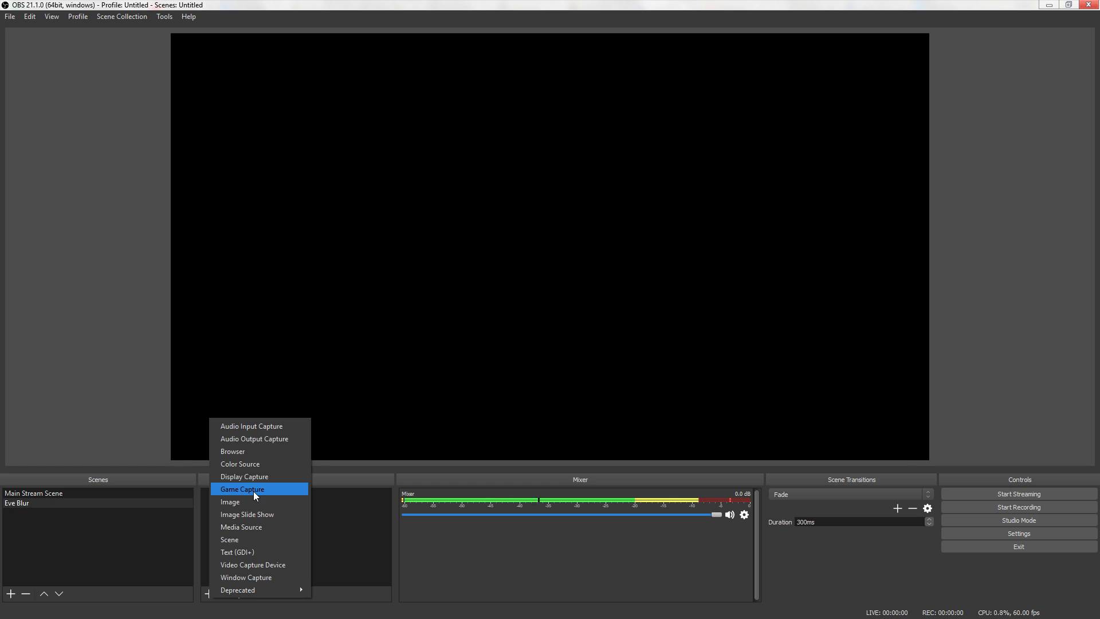
mouse_move(255, 576)
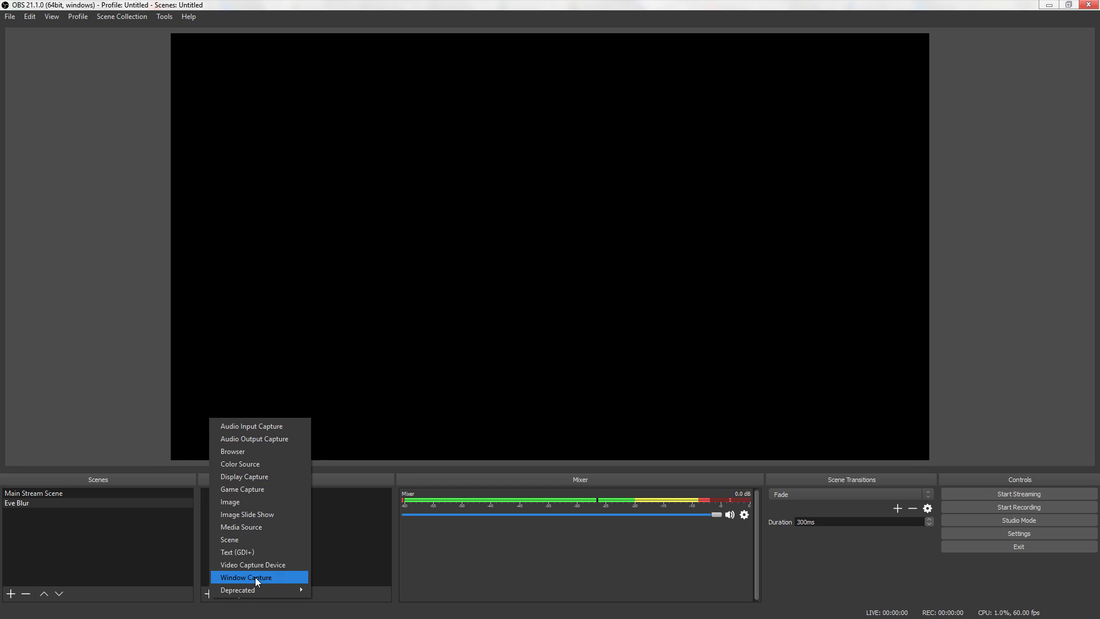
mouse_move(244, 476)
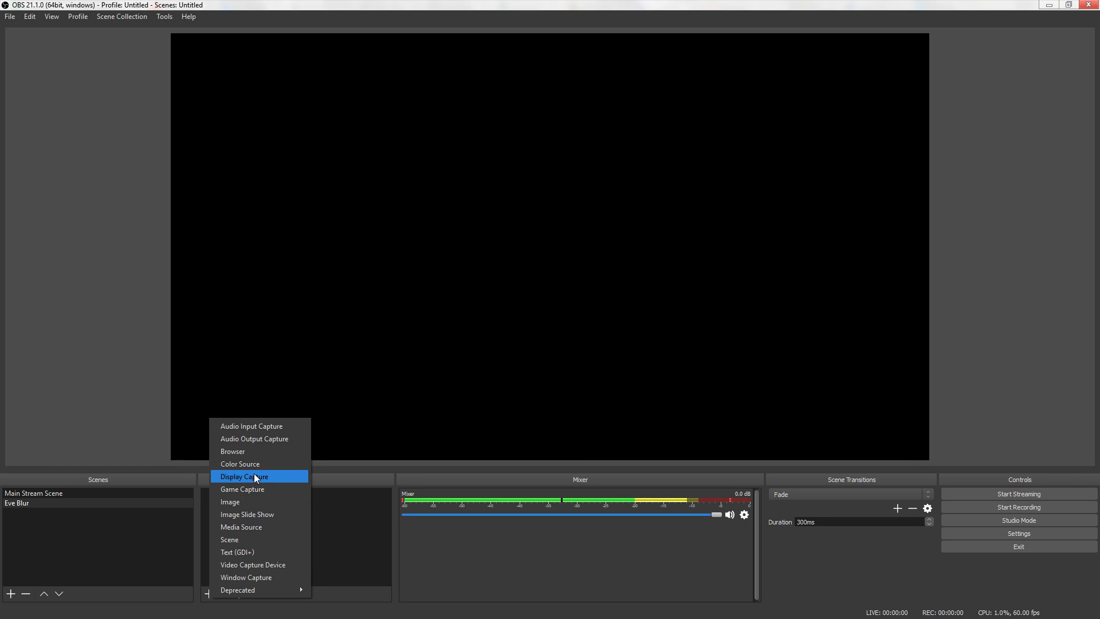
left_click(244, 477)
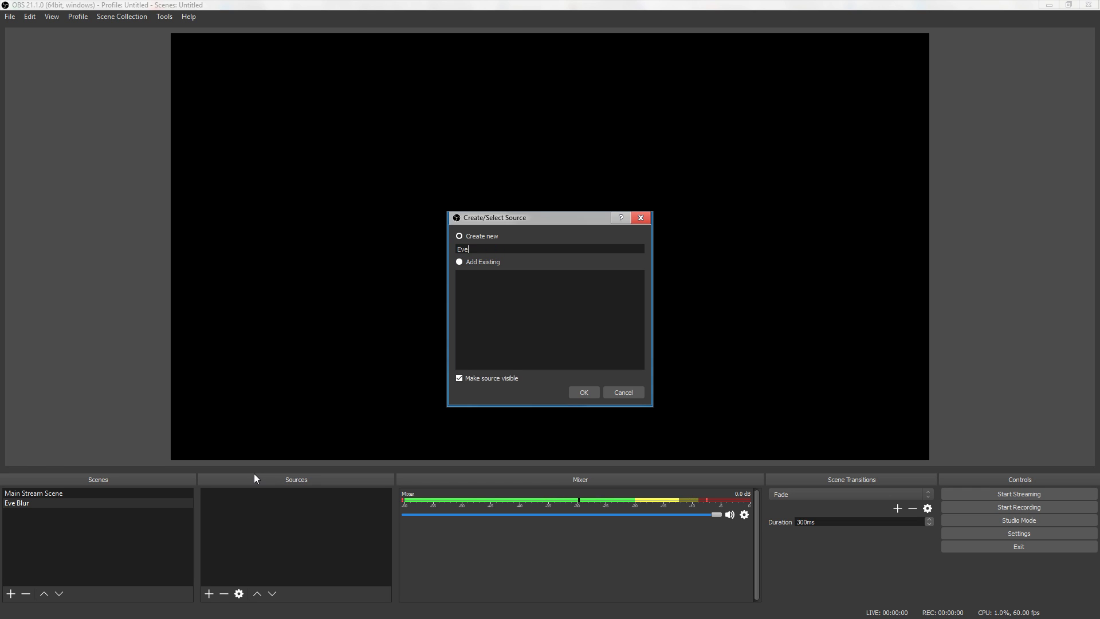
type("Blur Capture")
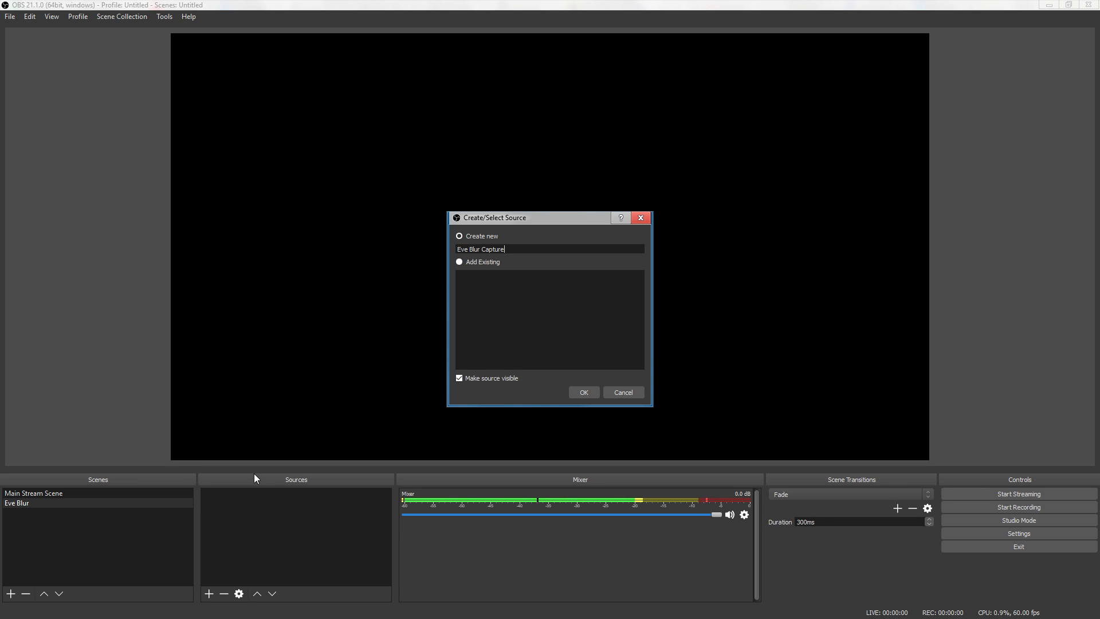
mouse_move(583, 392)
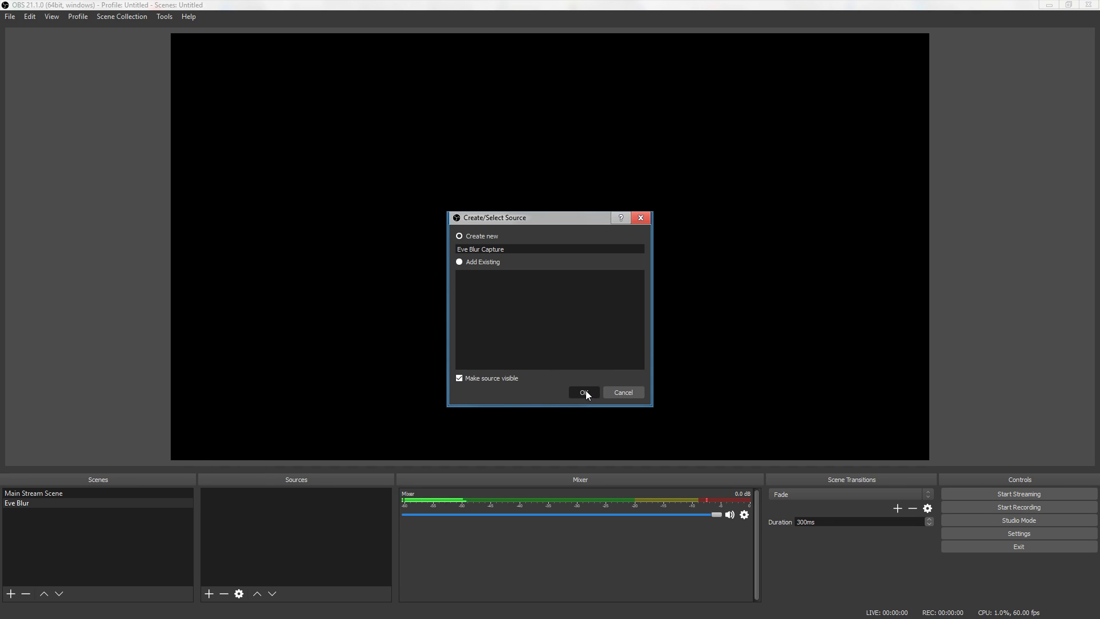
left_click(583, 392)
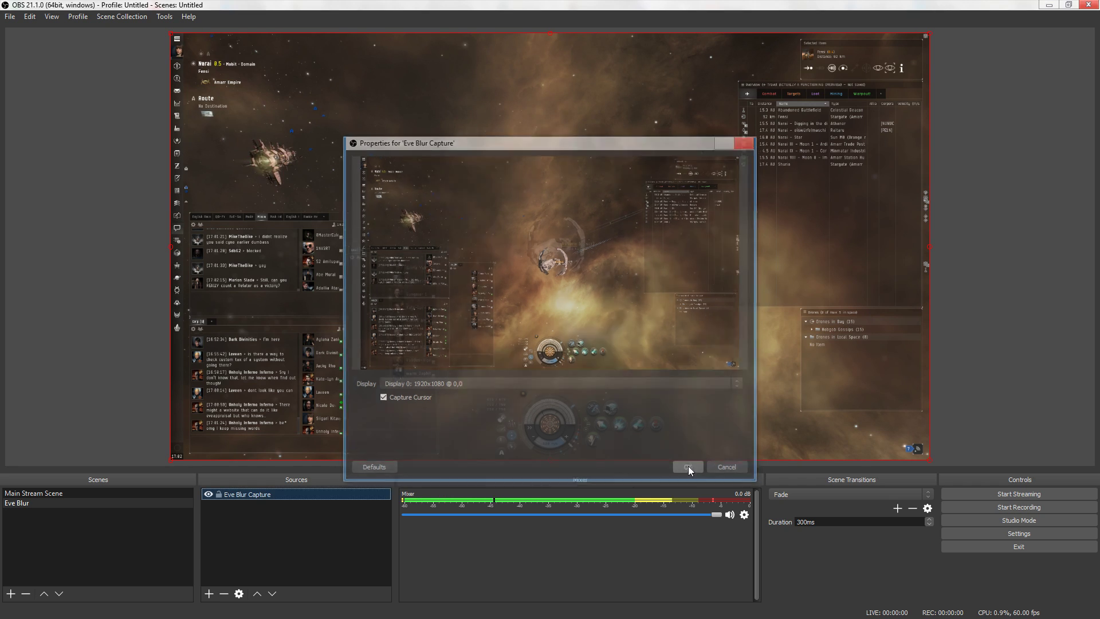
left_click(686, 466)
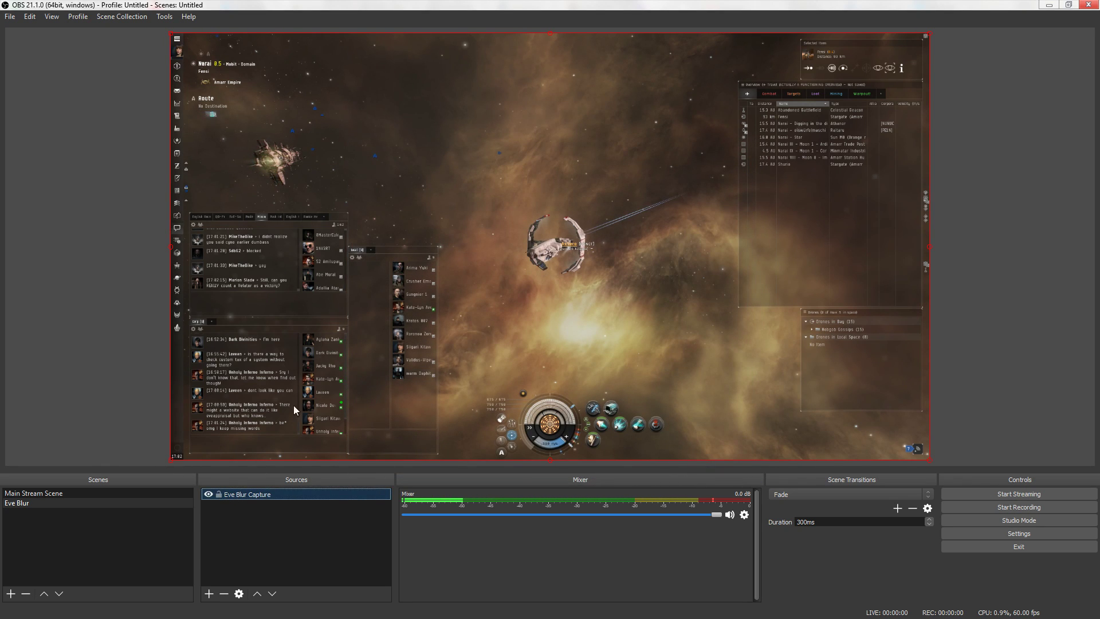
mouse_move(763, 385)
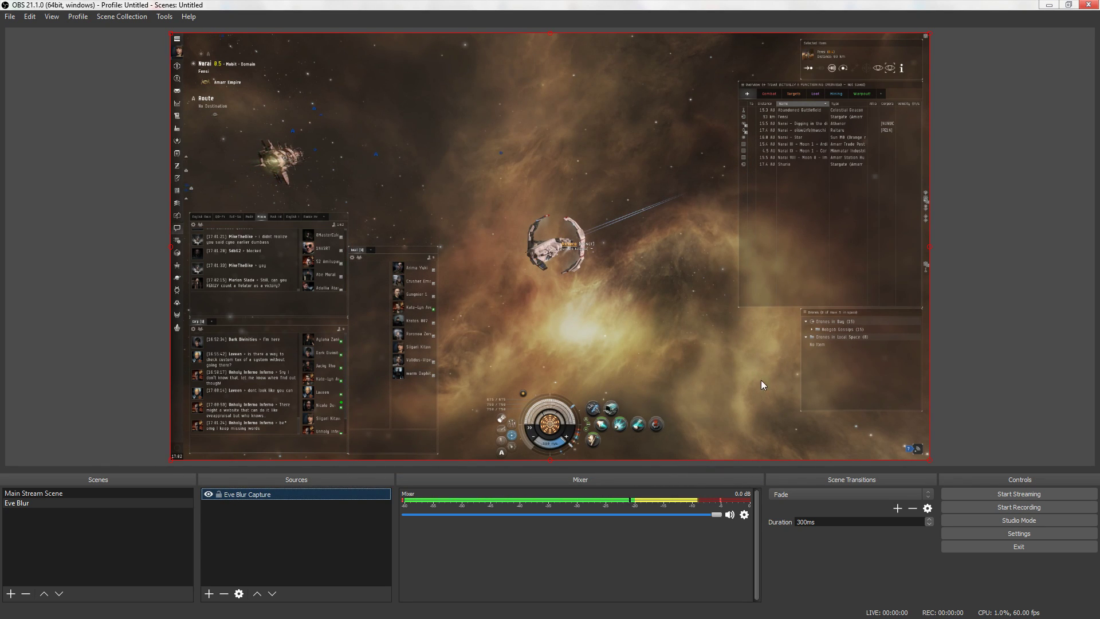
mouse_move(224, 433)
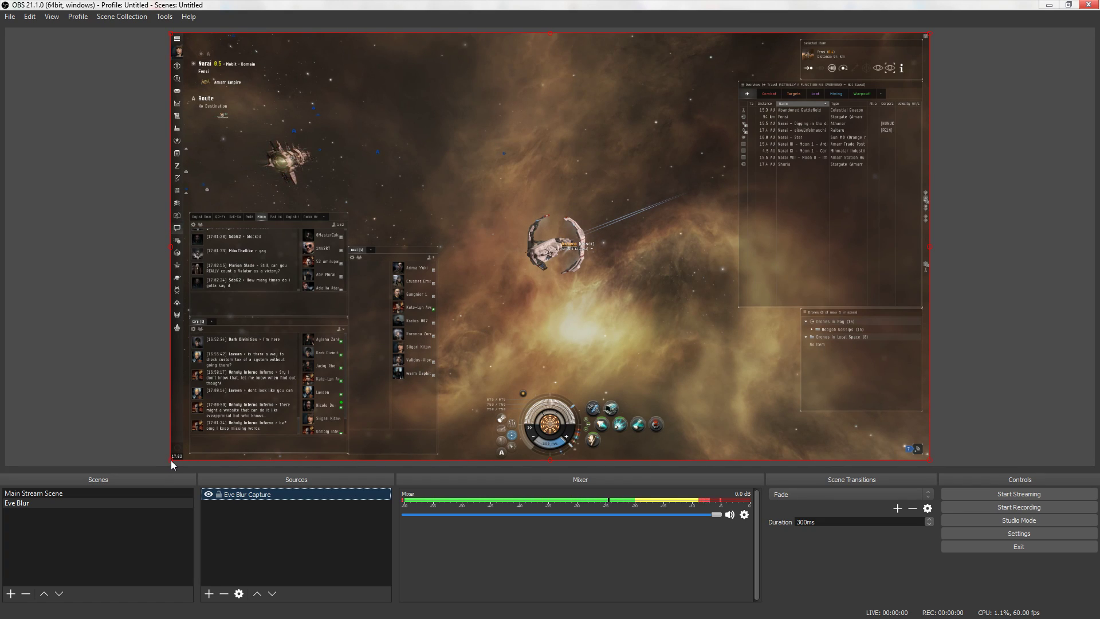
mouse_move(970, 183)
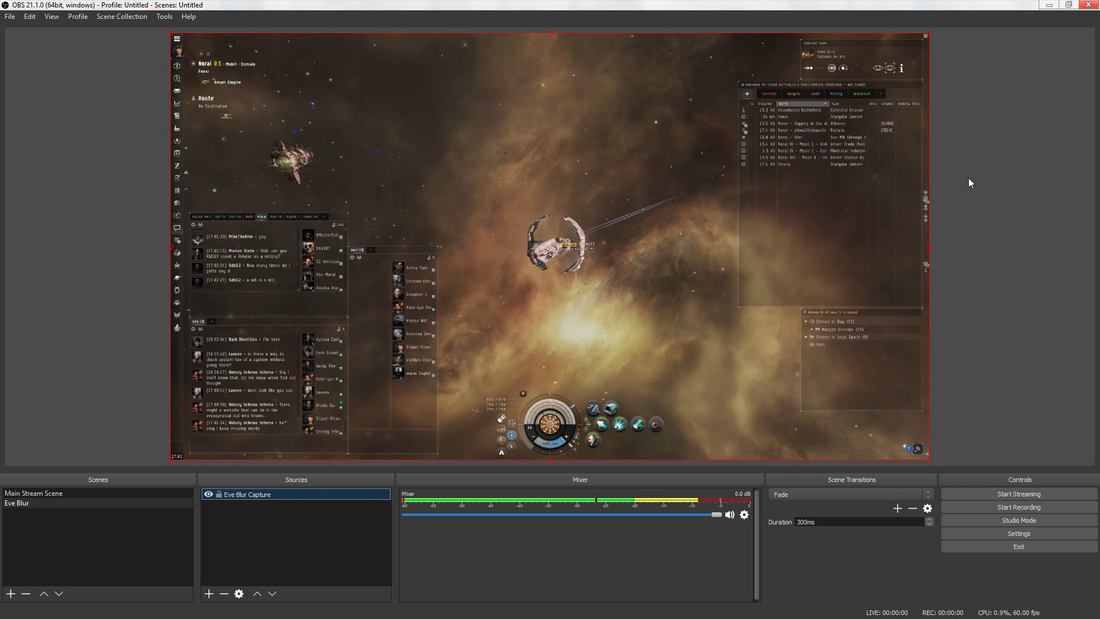
mouse_move(755, 356)
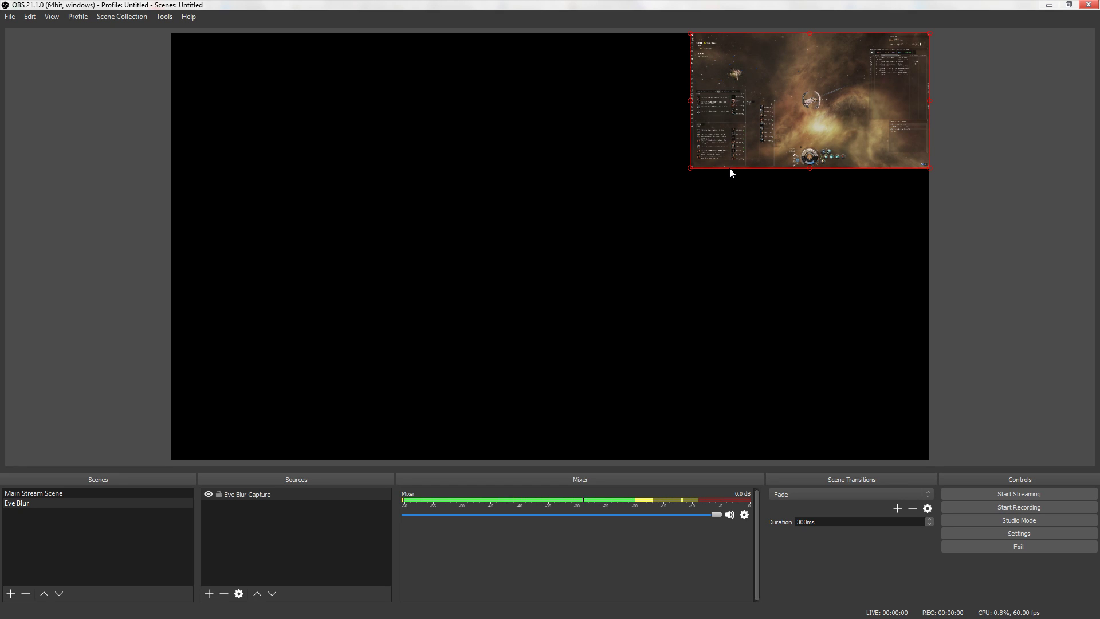
mouse_move(728, 110)
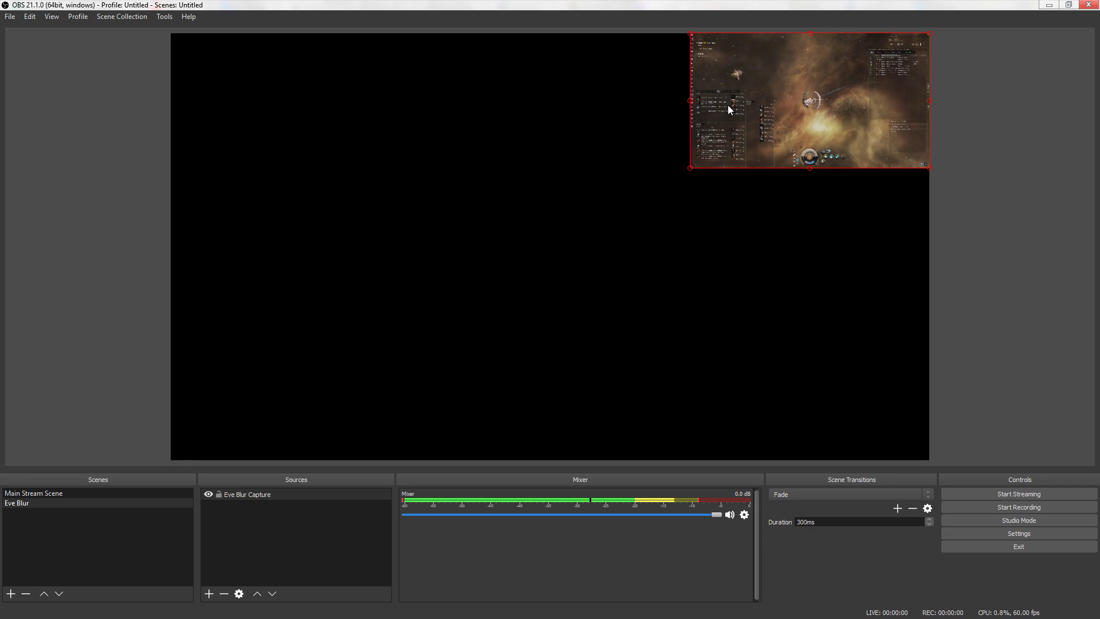
mouse_move(692, 170)
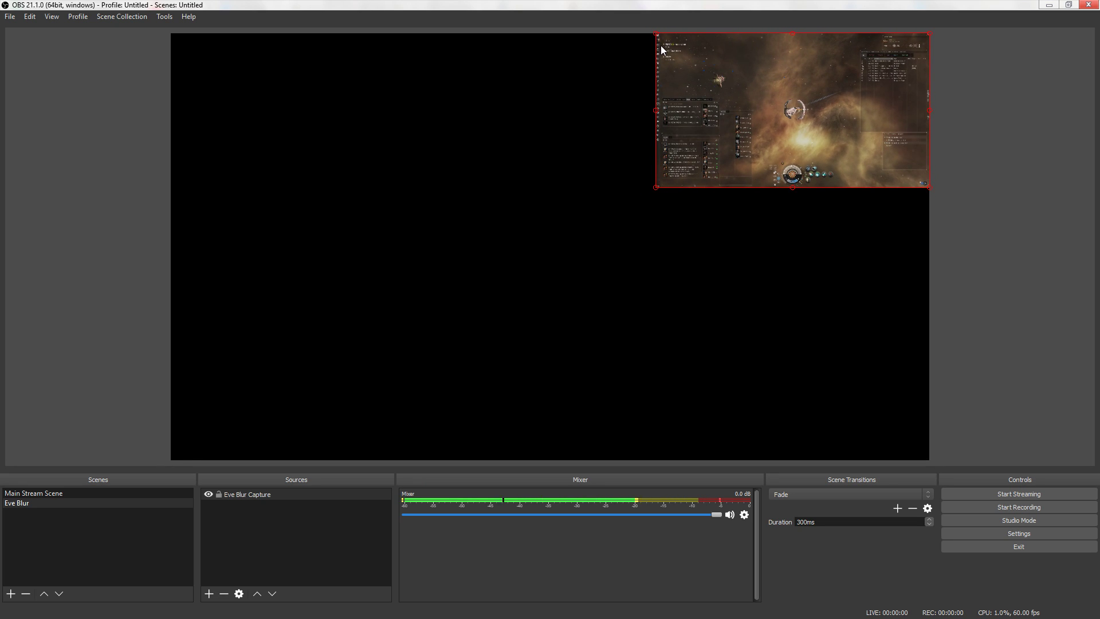
mouse_move(650, 192)
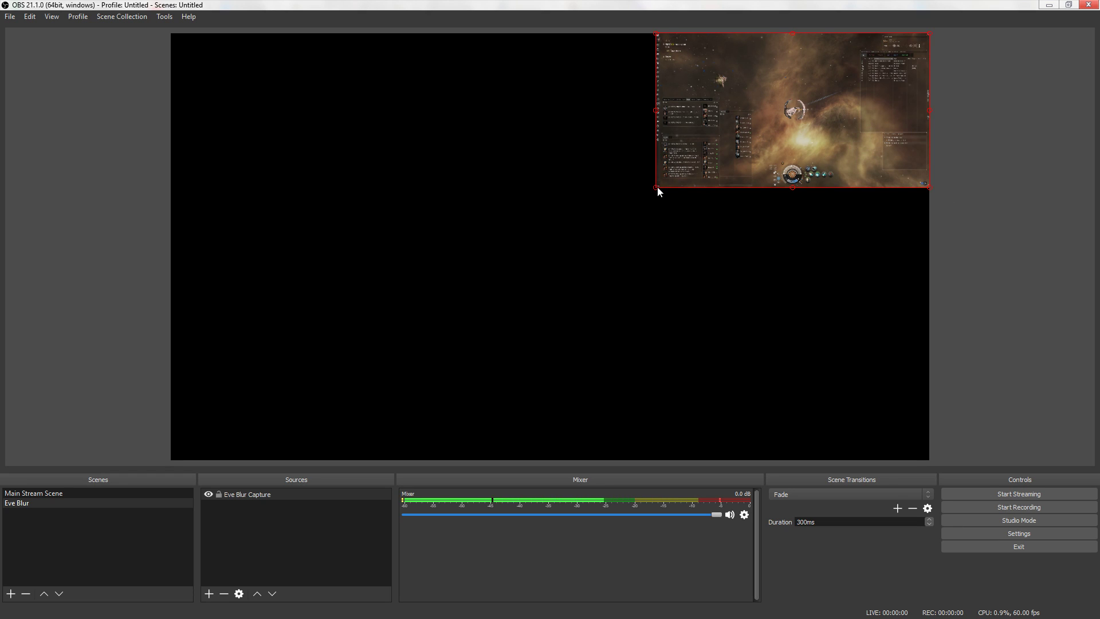
mouse_move(498, 45)
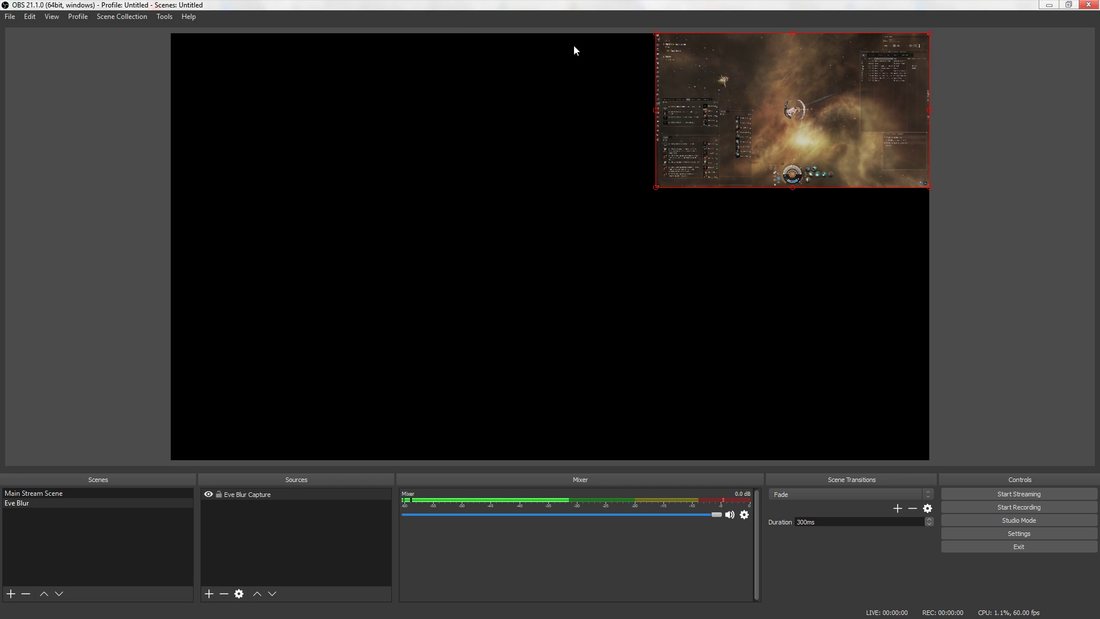
mouse_move(658, 189)
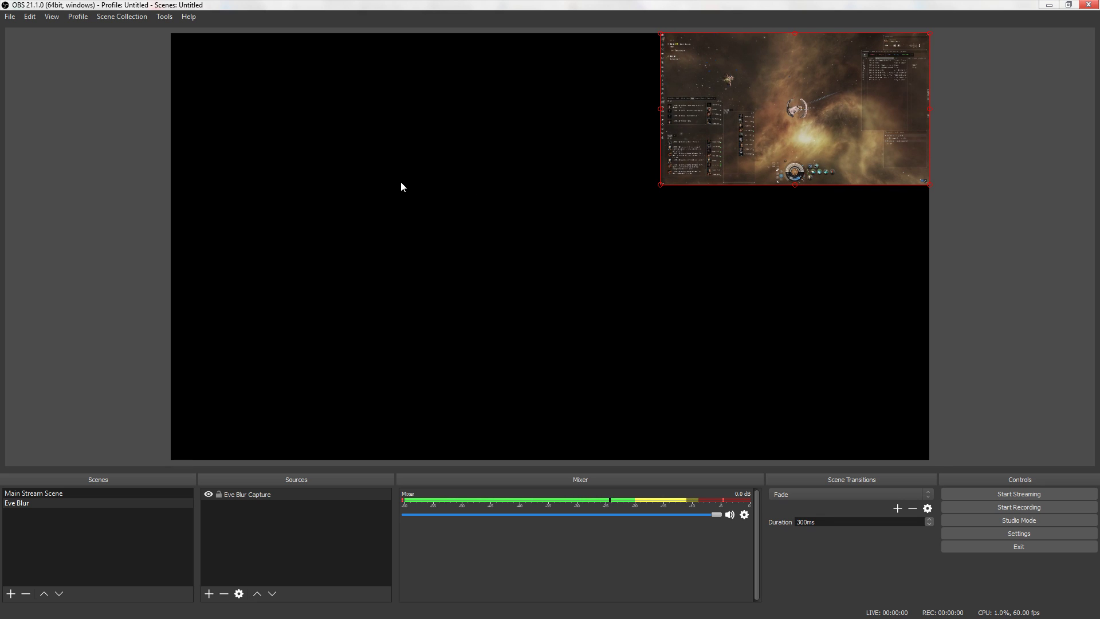
- Nest the existing Eve Blur scene as a source in Main Stream Scene
left_click(33, 492)
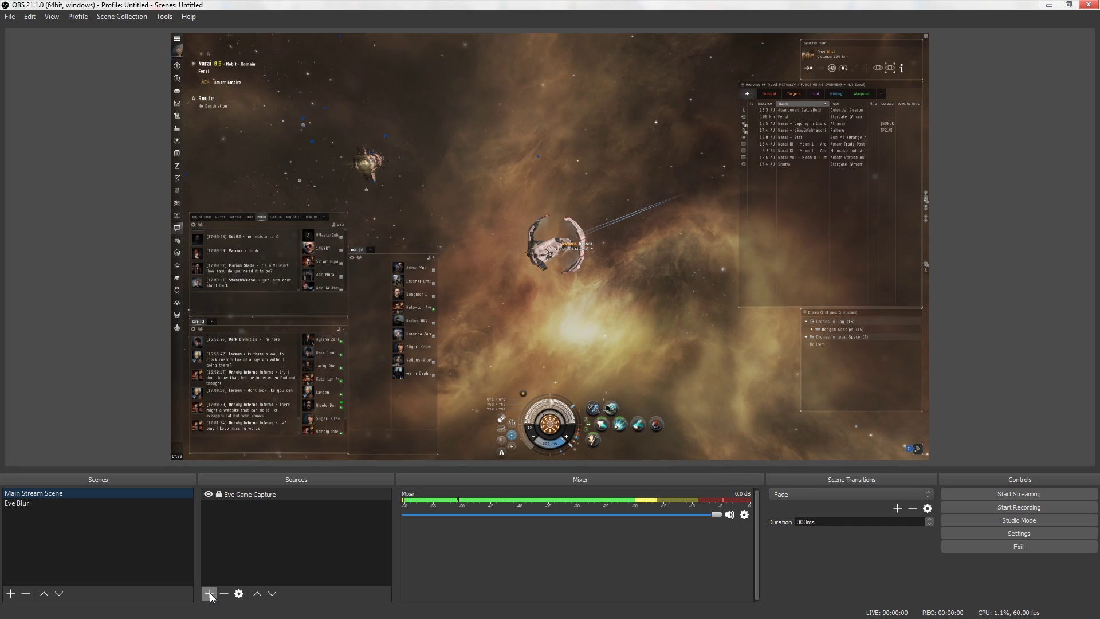
mouse_move(210, 593)
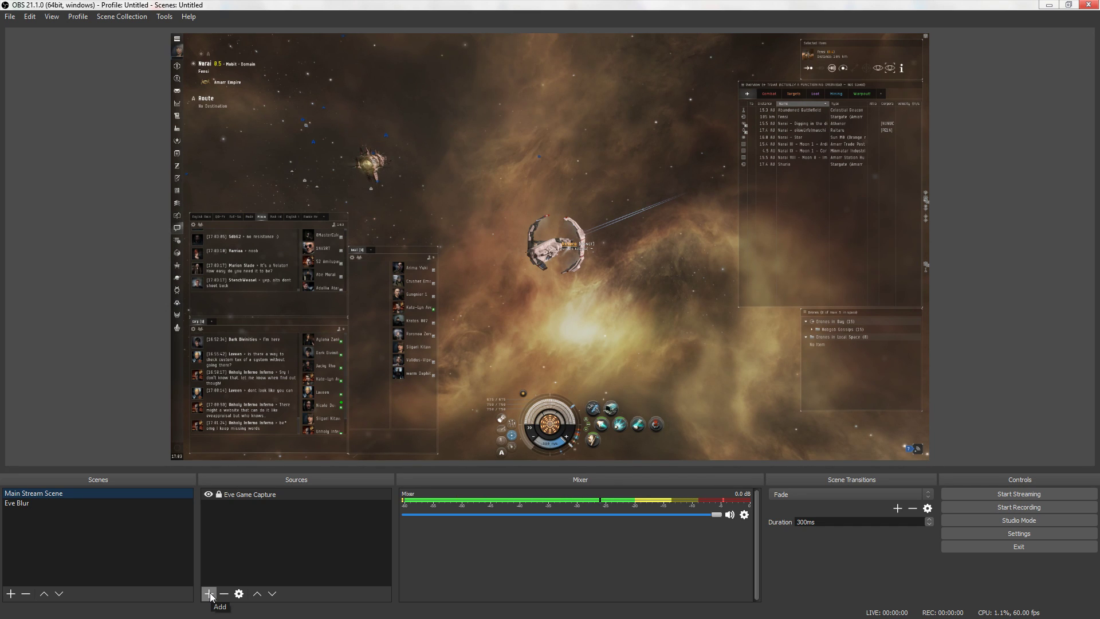
left_click(209, 594)
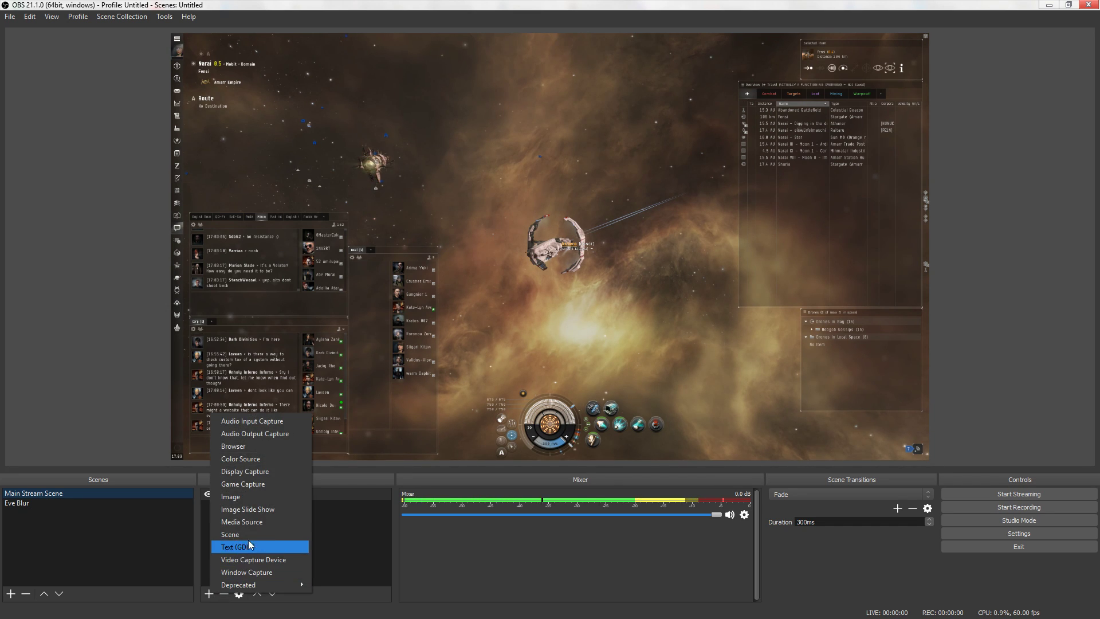
left_click(229, 534)
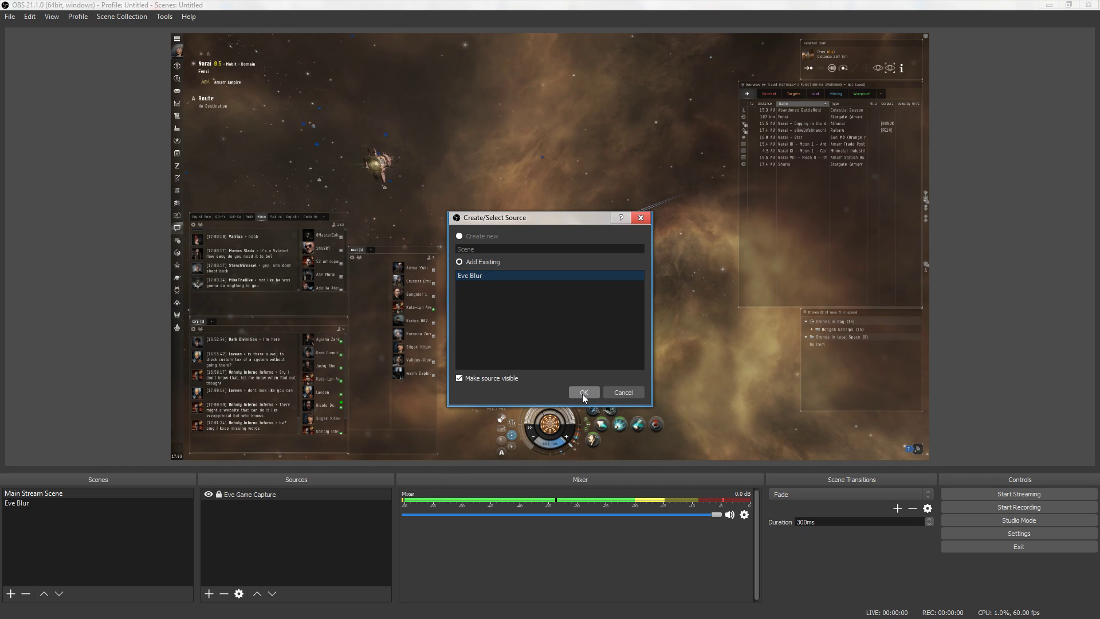
left_click(583, 392)
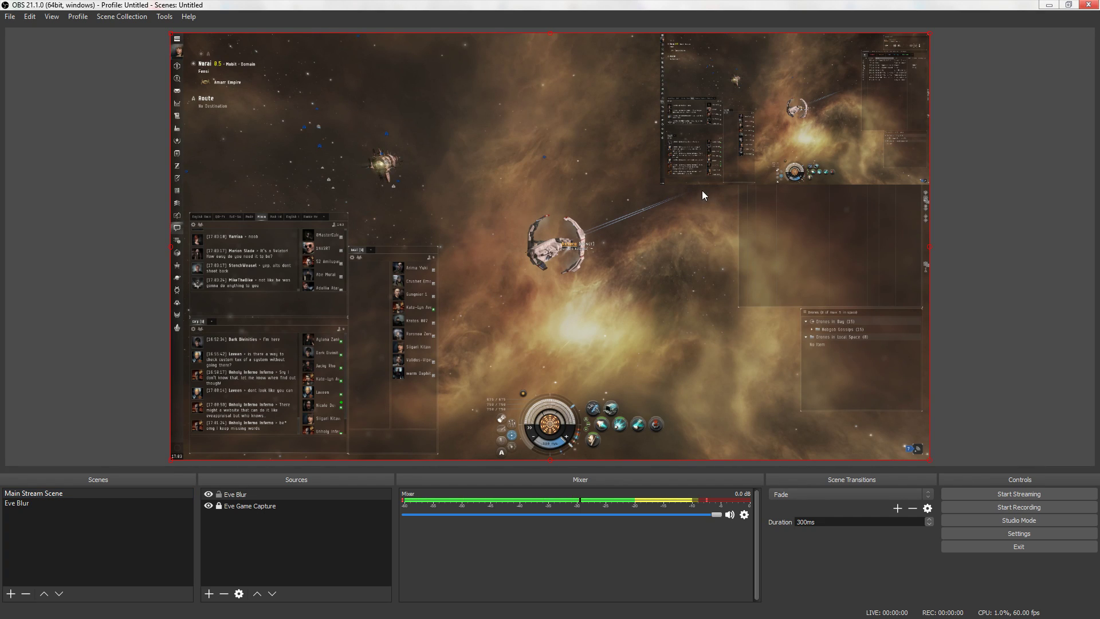
mouse_move(918, 268)
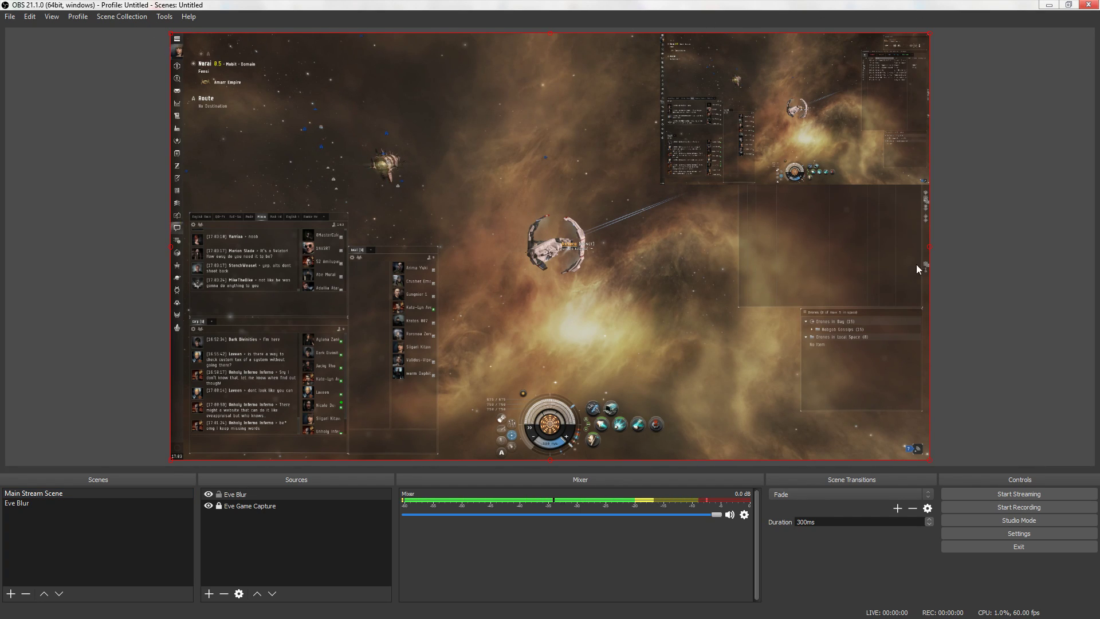
mouse_move(227, 108)
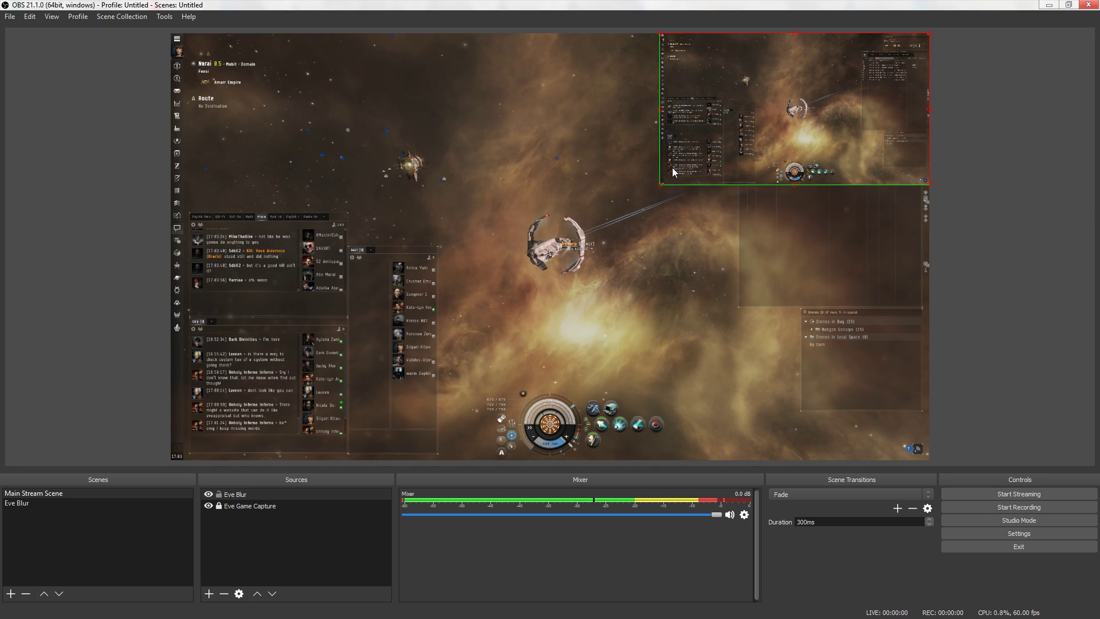
- Bring up the transform options for the cropped Eve Blur copy in the preview
right_click(672, 172)
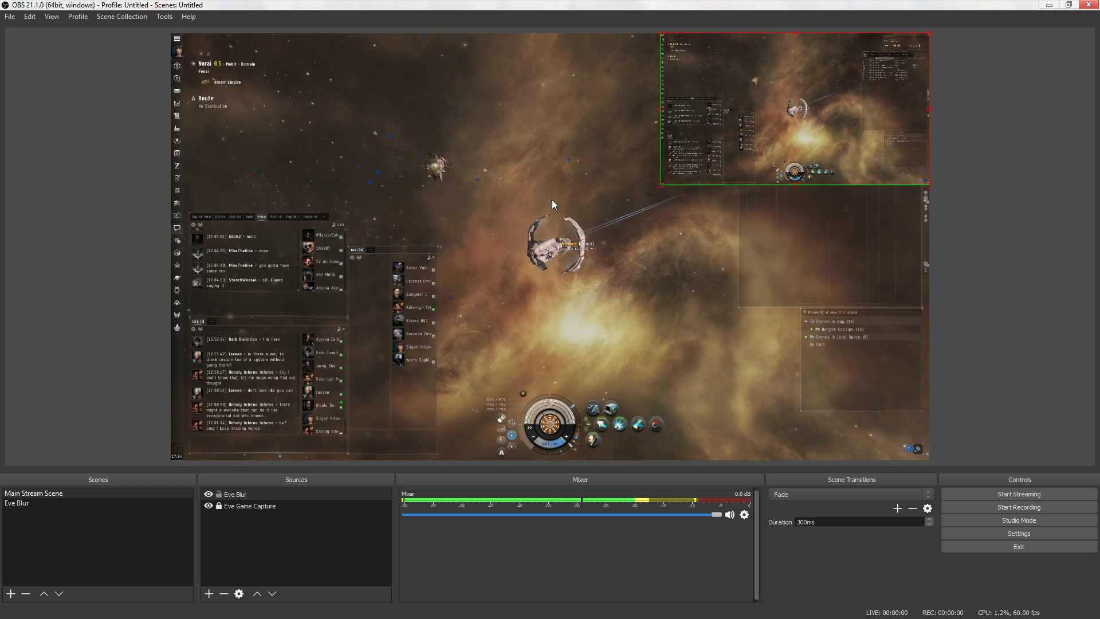
mouse_move(976, 126)
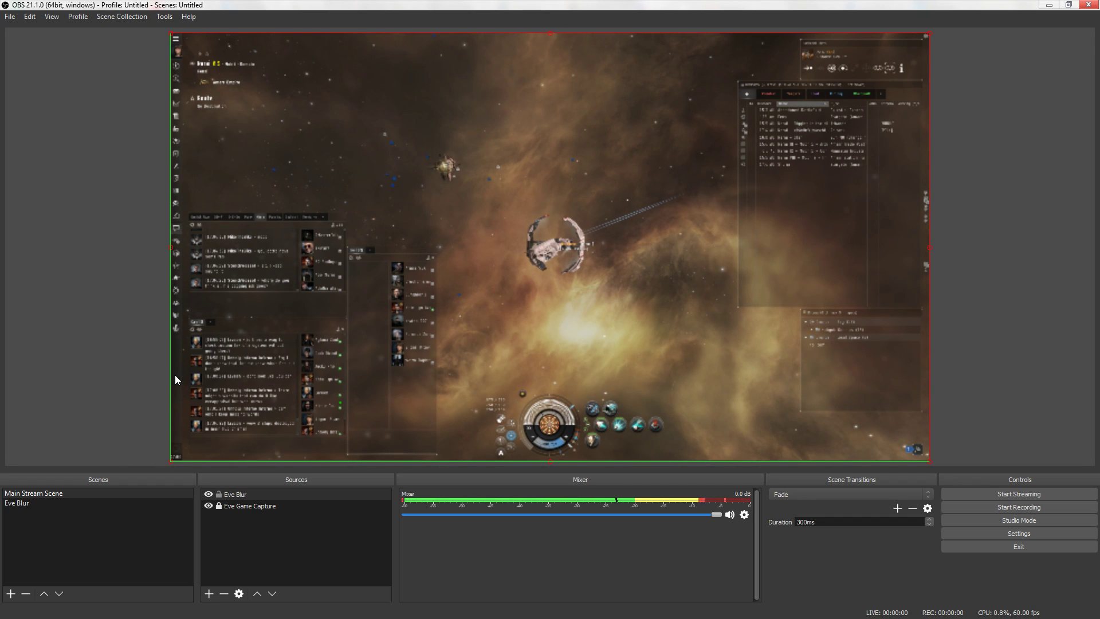
mouse_move(928, 466)
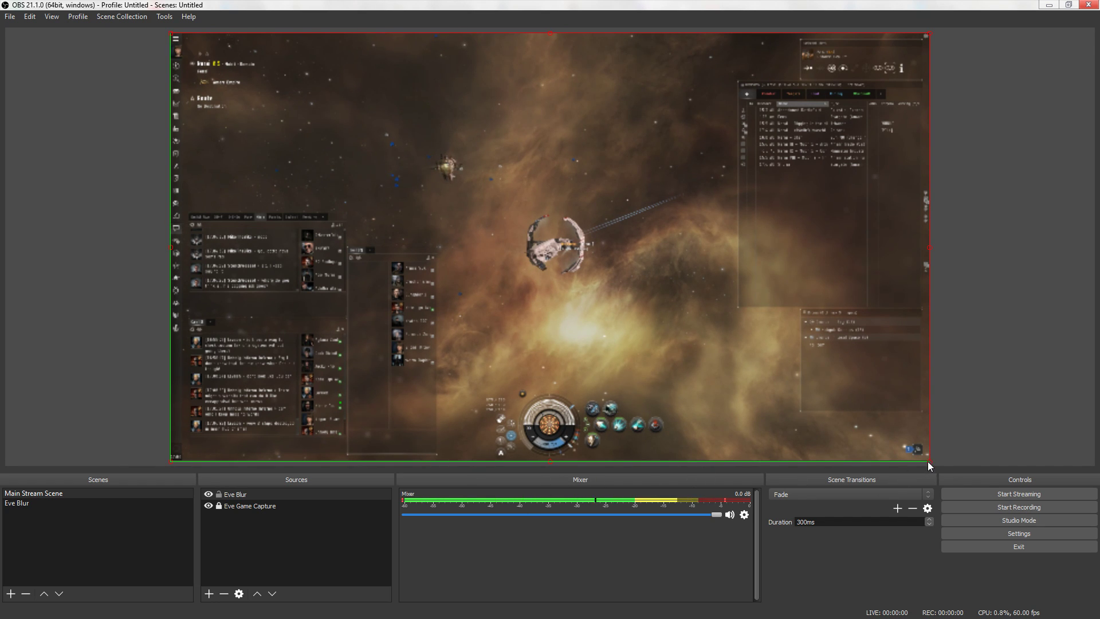
mouse_move(547, 465)
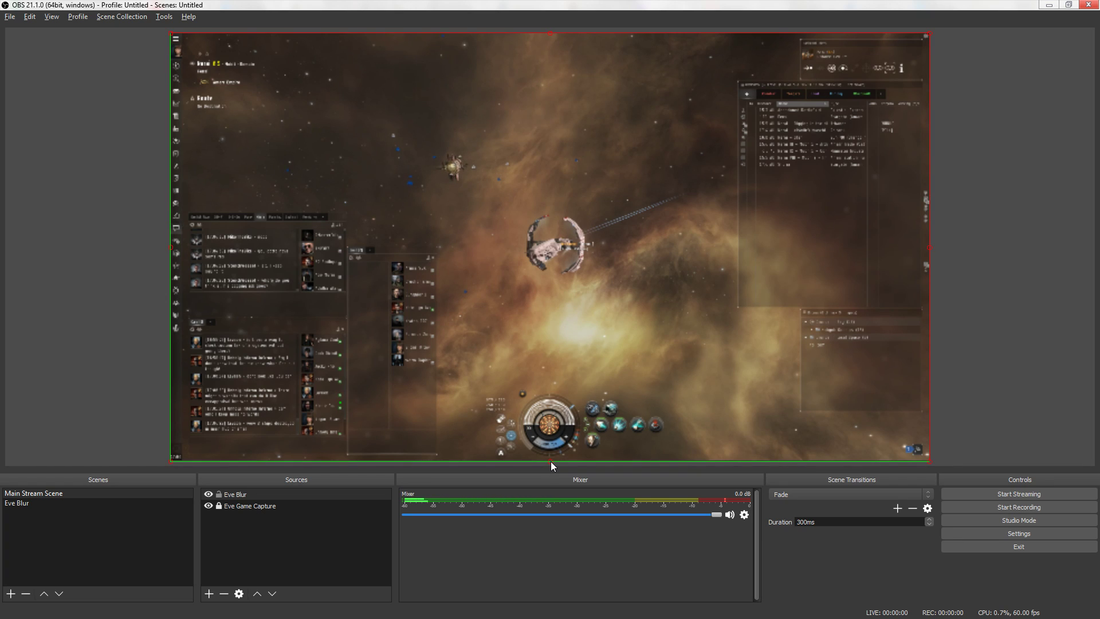
mouse_move(119, 377)
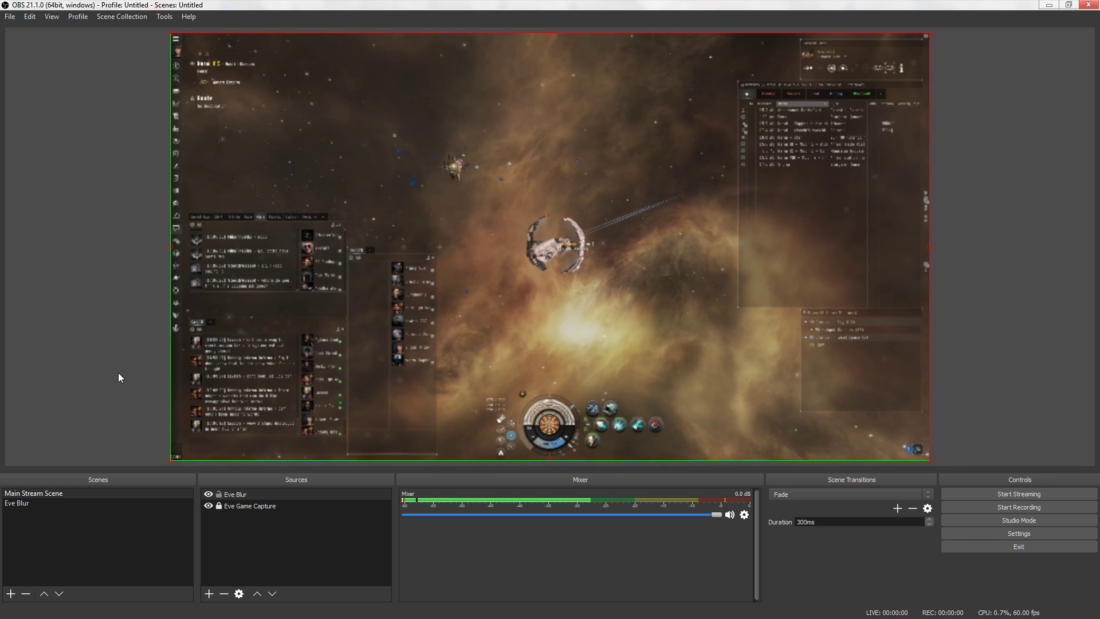
mouse_move(568, 189)
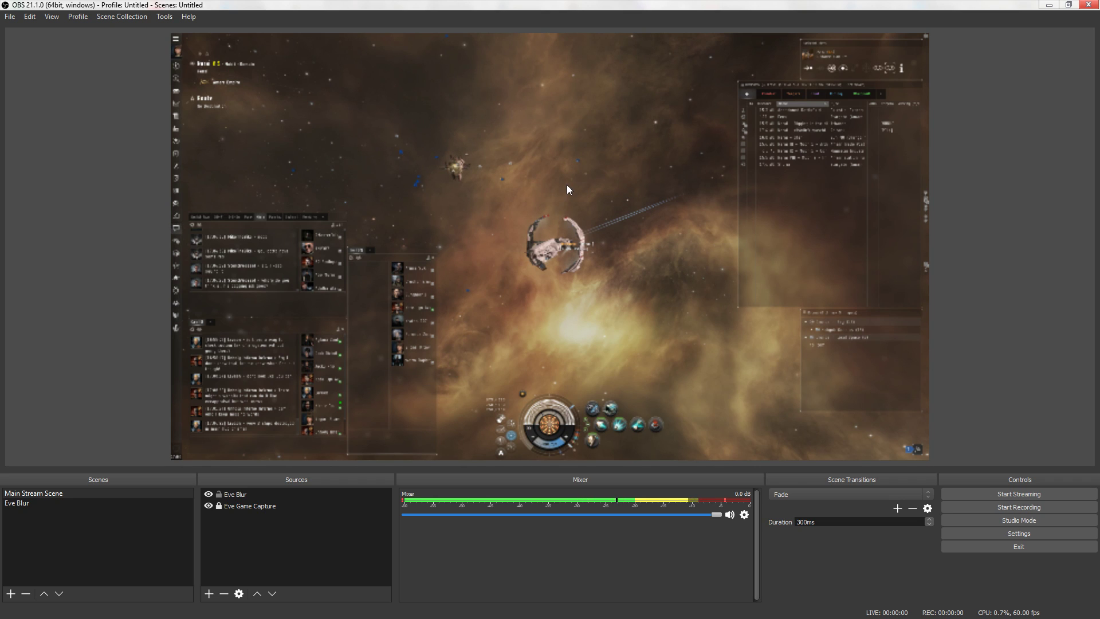
mouse_move(457, 393)
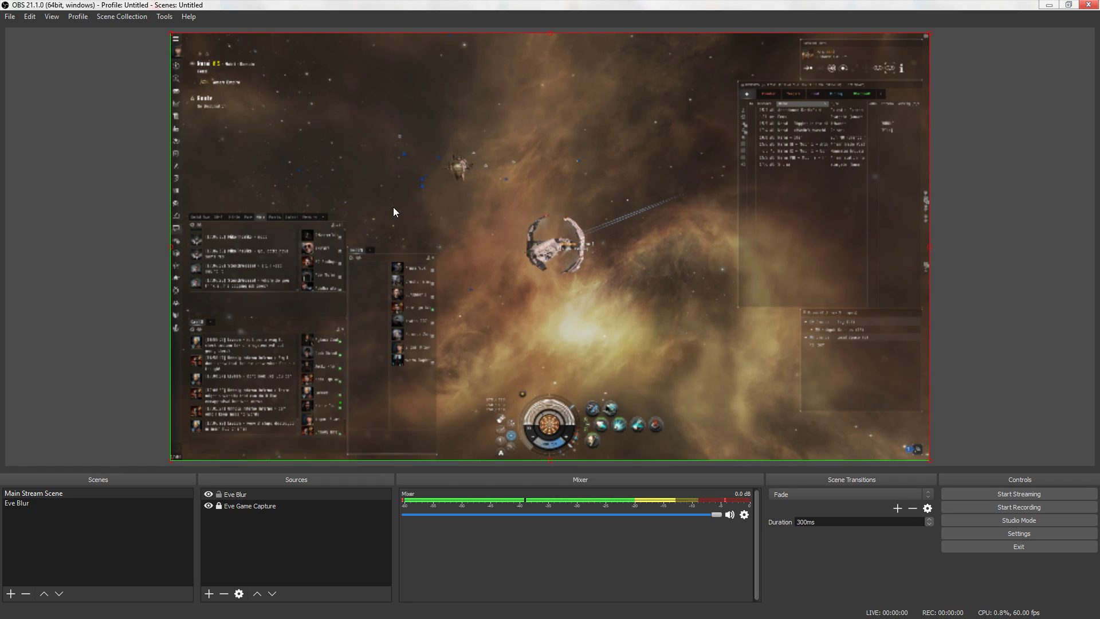
mouse_move(427, 256)
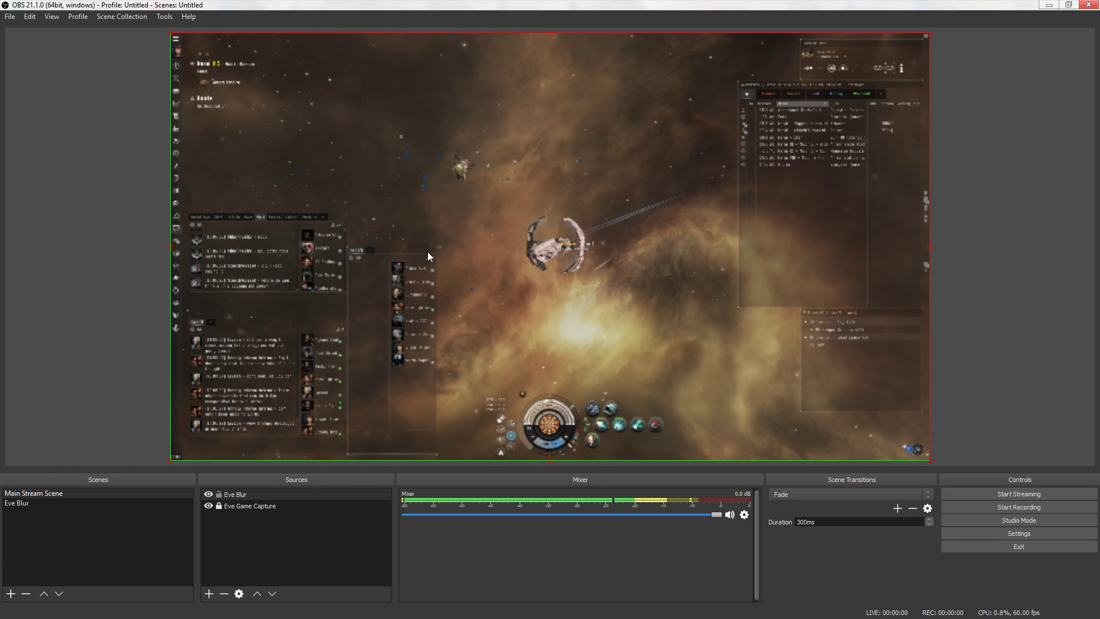
- Set the blurred copy's Scale Filtering to Point for a blocky look
right_click(427, 255)
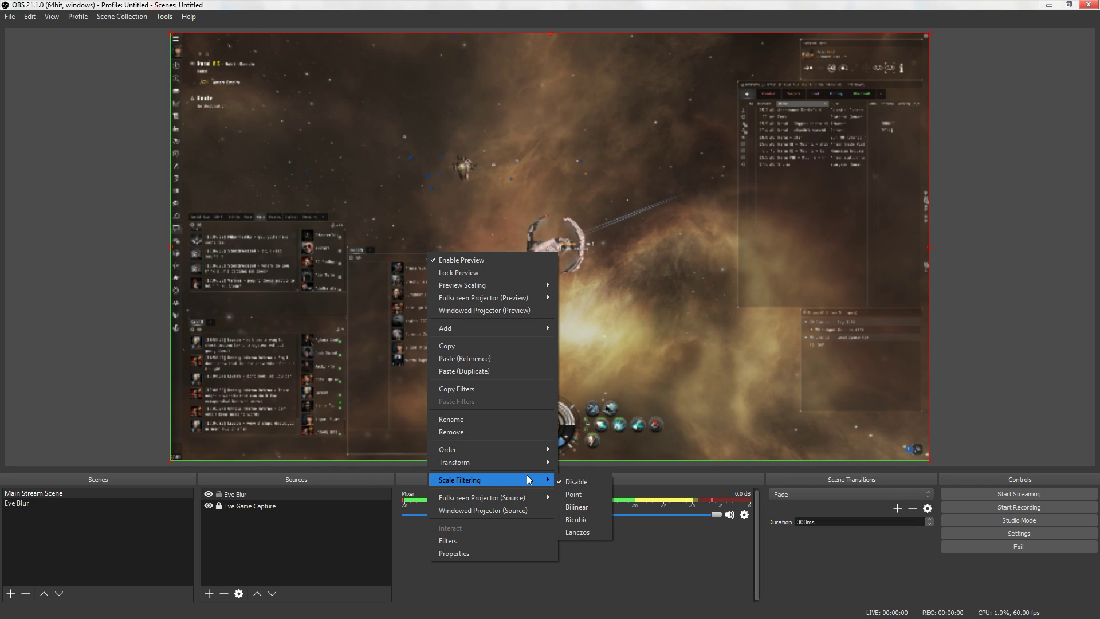
mouse_move(579, 493)
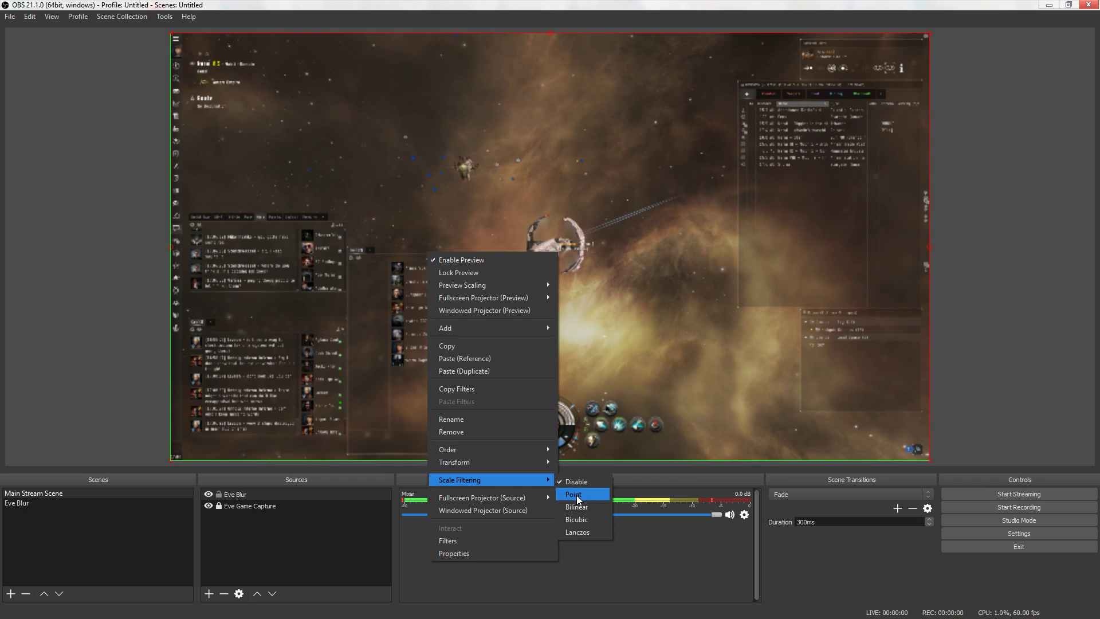
left_click(573, 492)
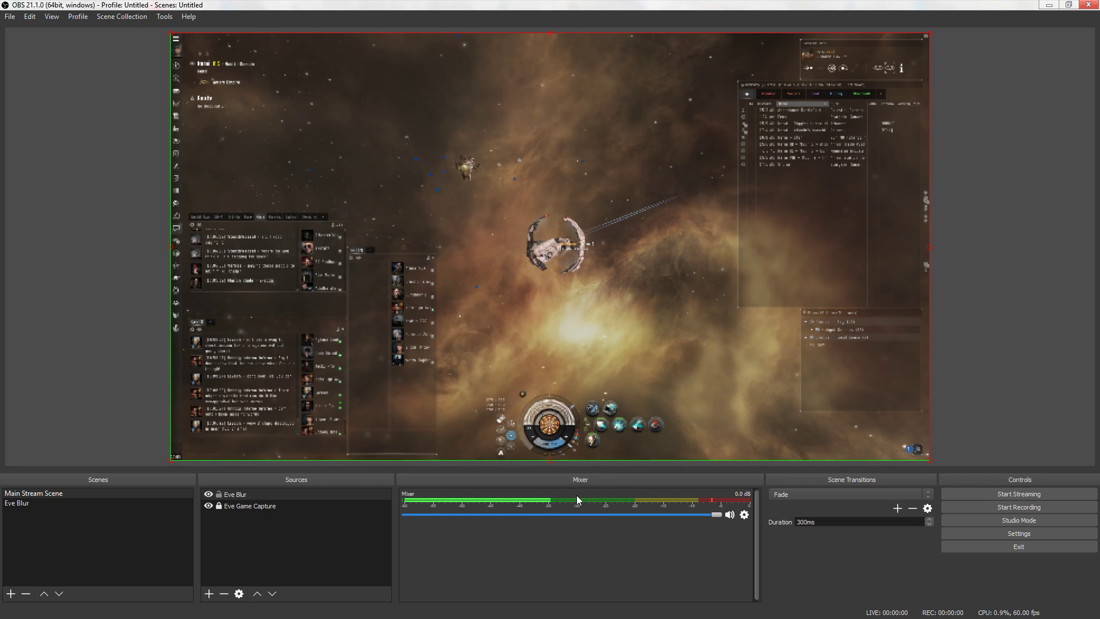
mouse_move(527, 452)
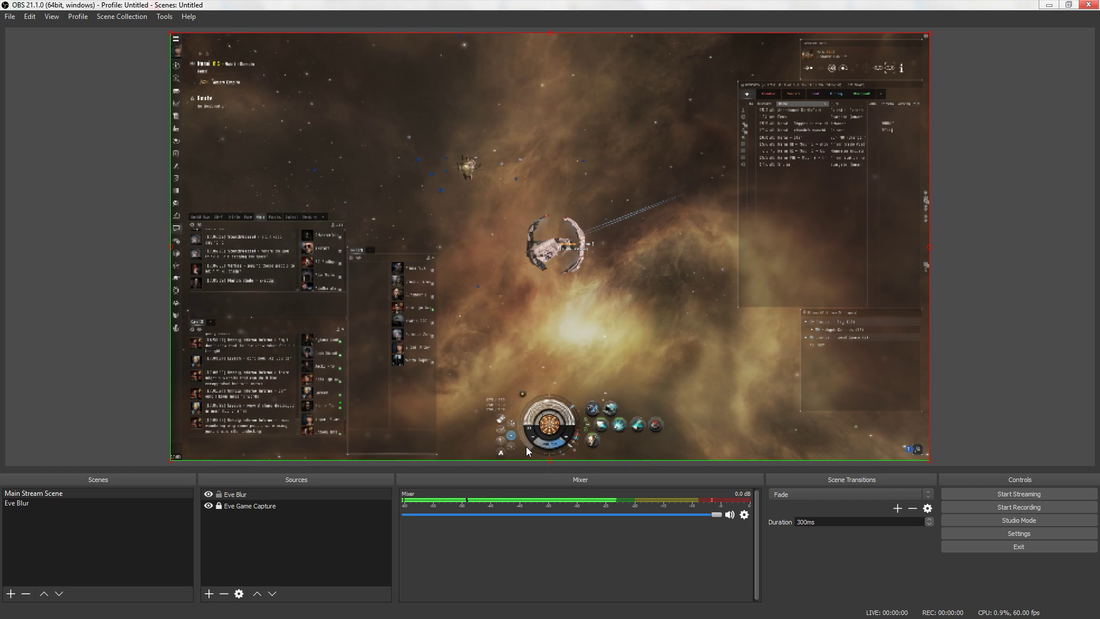
mouse_move(763, 156)
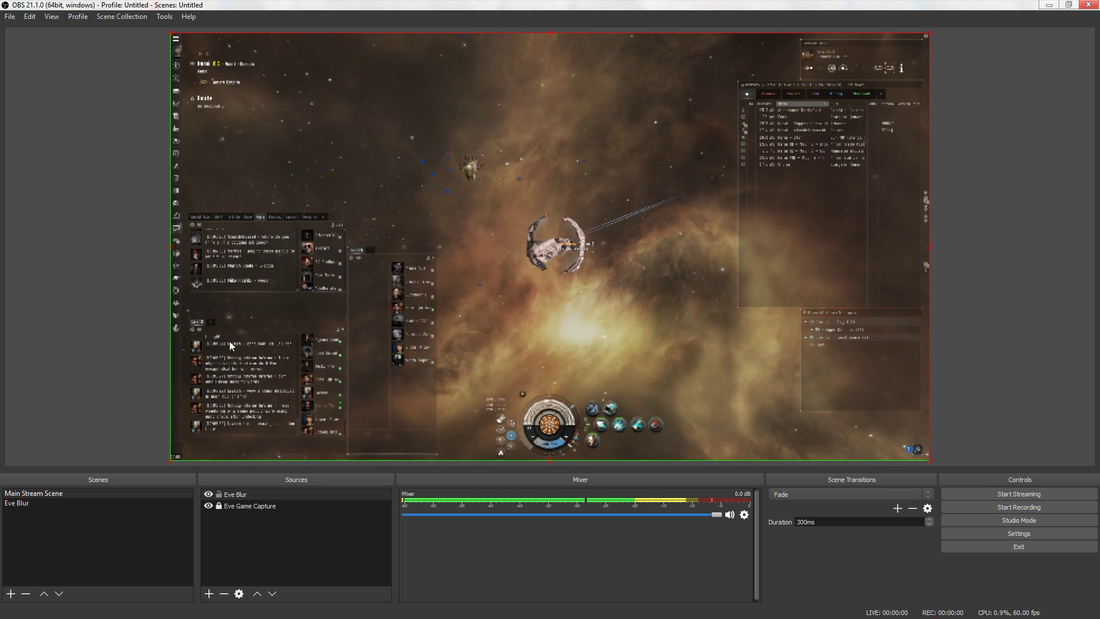
- Crop the Eve Blur source to a small patch over the top-left route panel
right_click(235, 494)
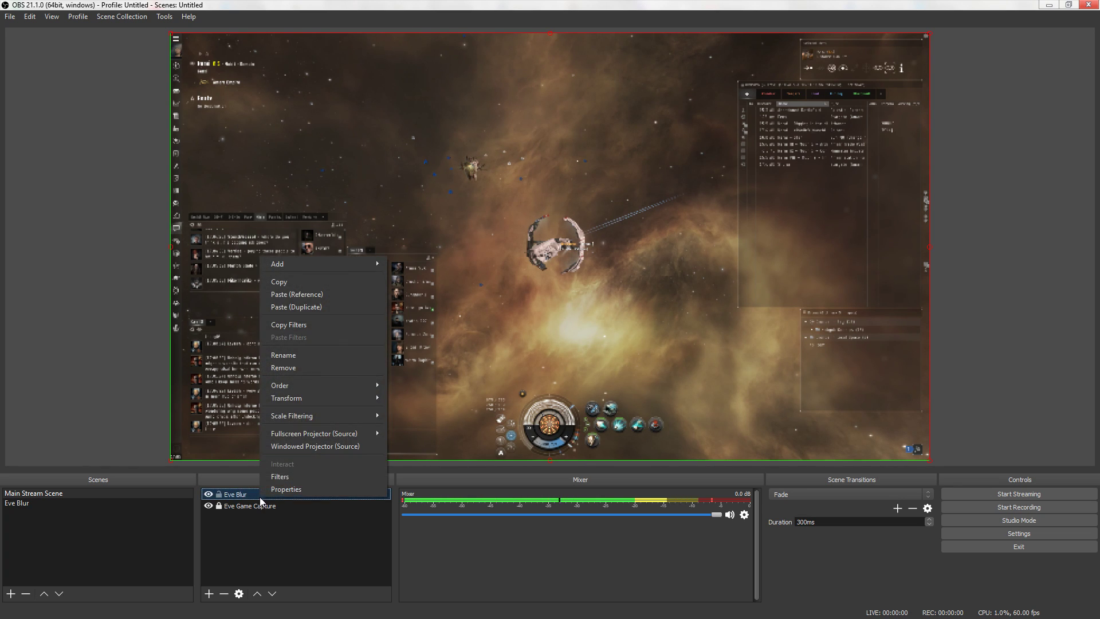
mouse_move(294, 286)
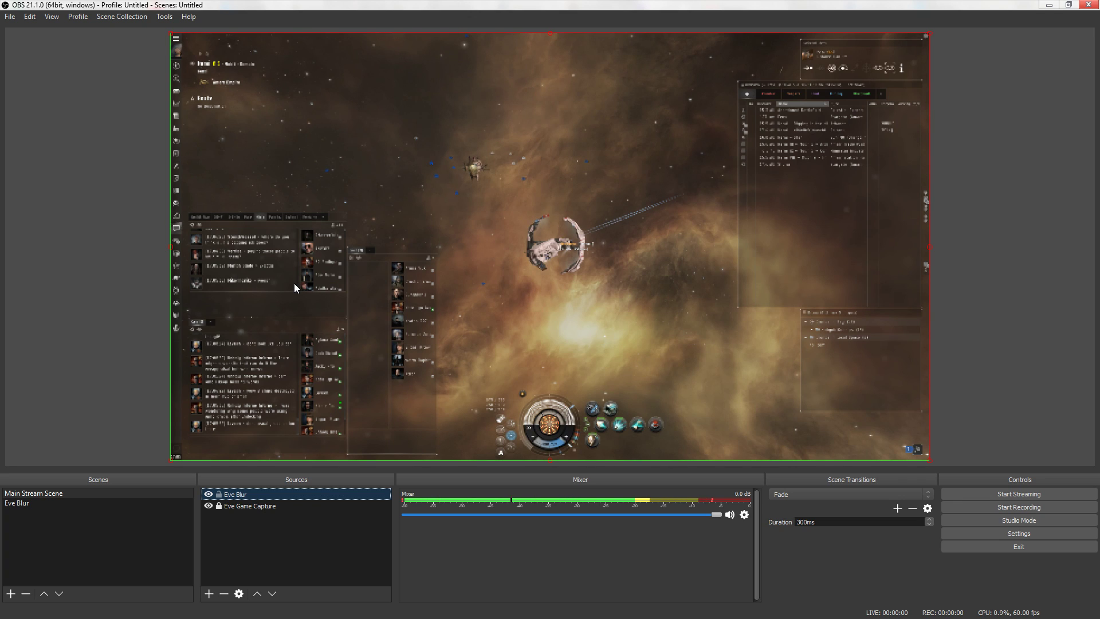
mouse_move(236, 292)
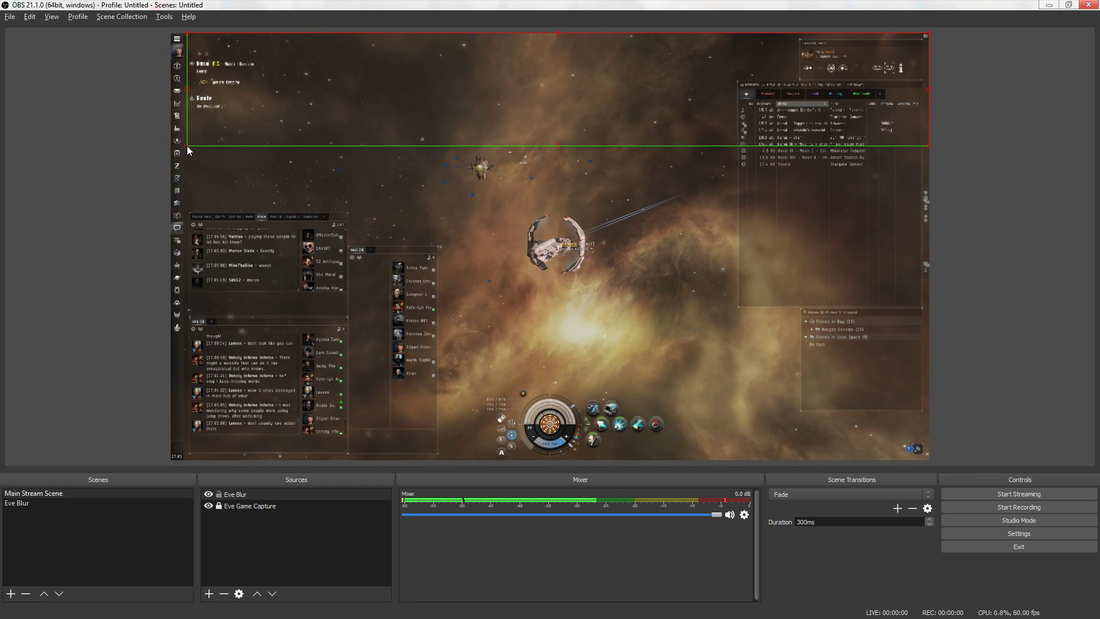
mouse_move(165, 258)
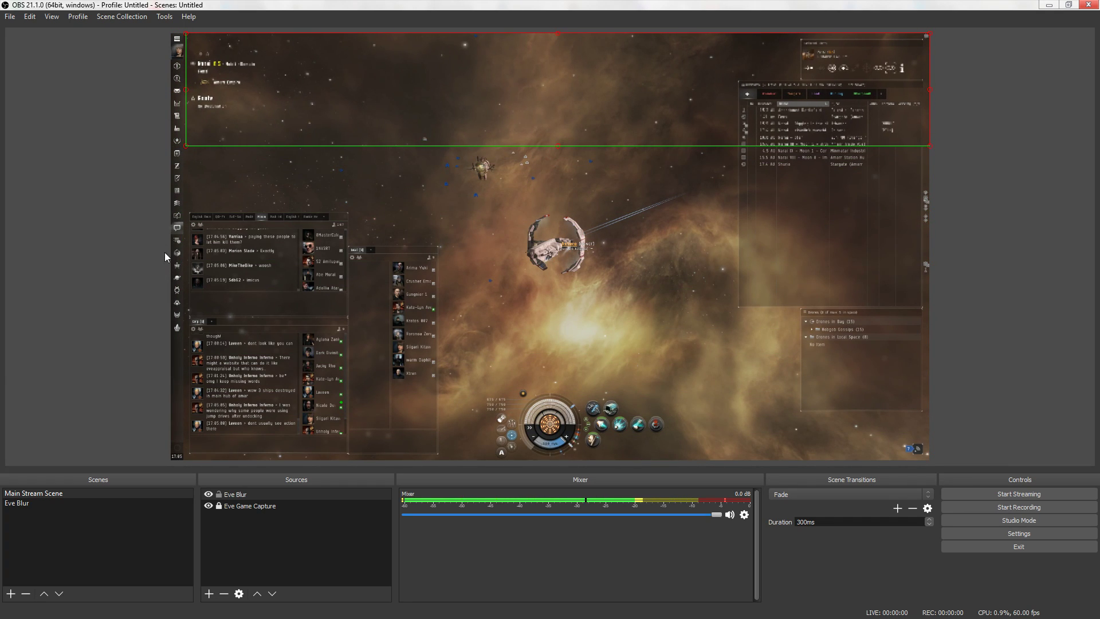
right_click(779, 165)
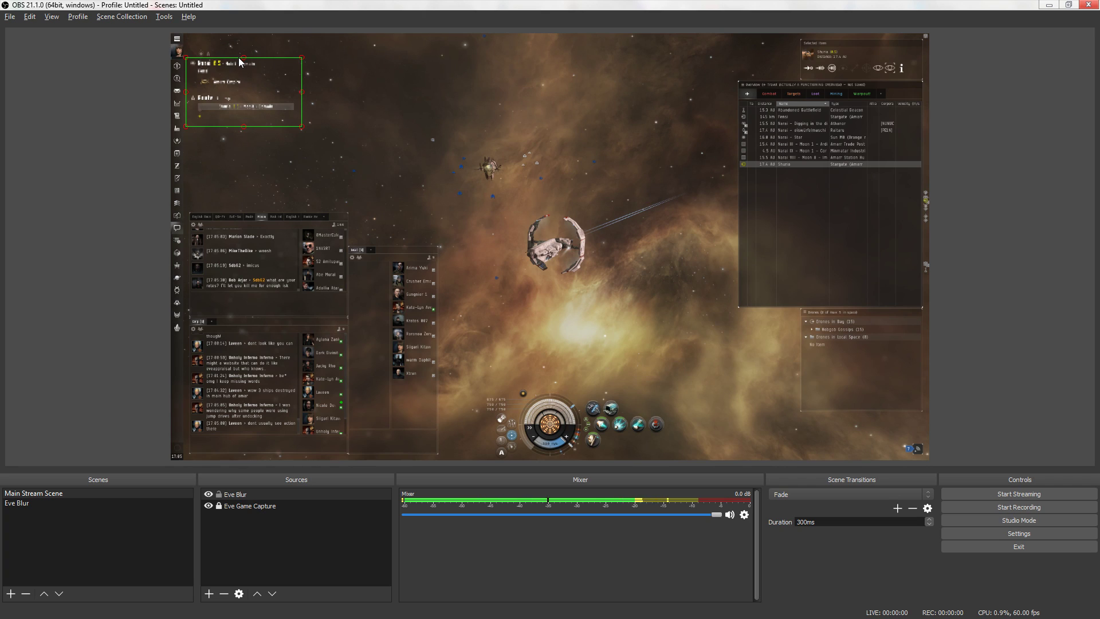
mouse_move(279, 165)
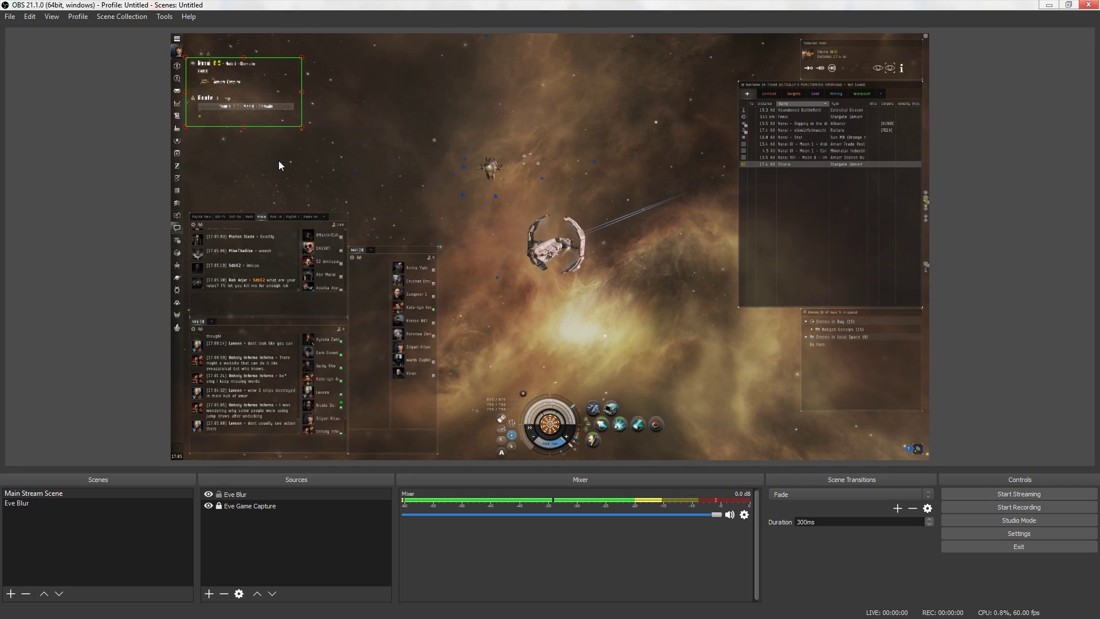
mouse_move(198, 109)
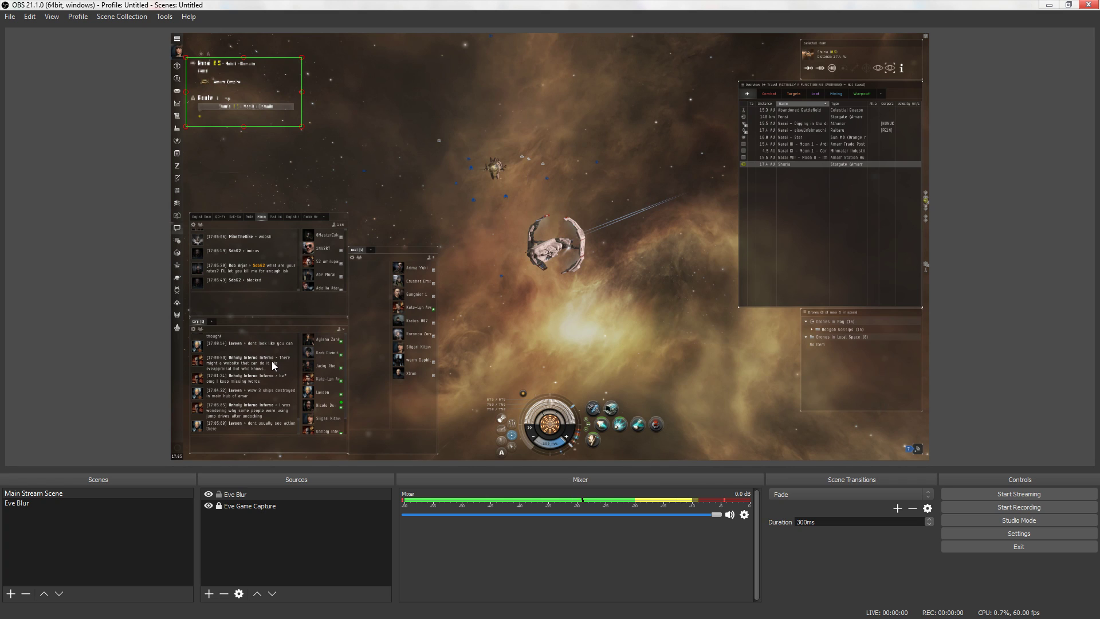
- Remove Eve Blur and re-add it above Eve Game Capture at full canvas size
left_click(234, 493)
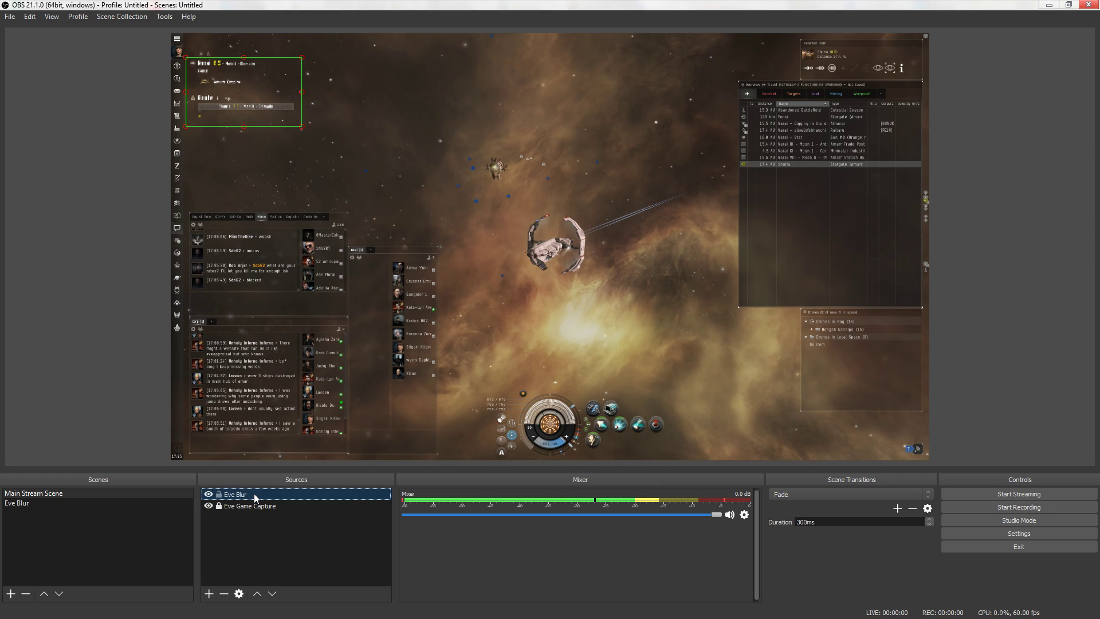
left_click(15, 503)
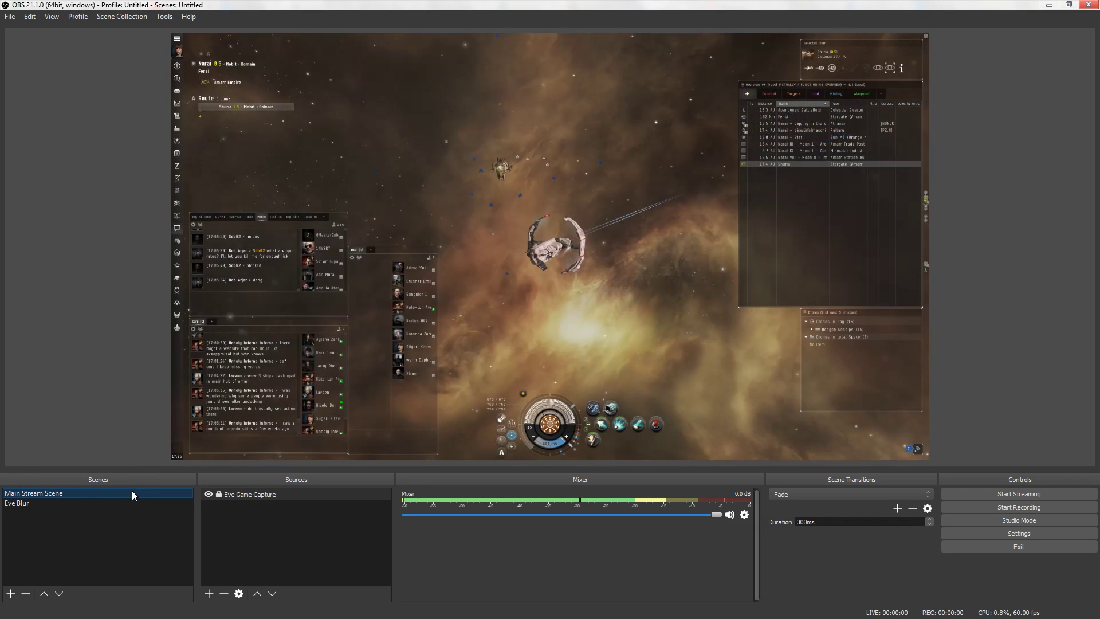
left_click(209, 593)
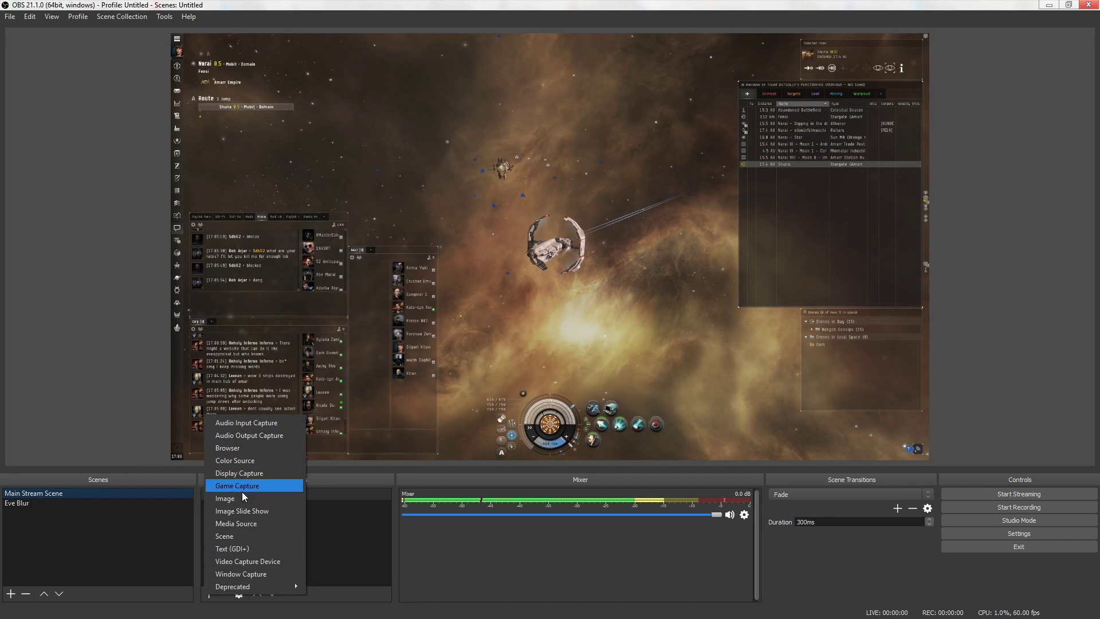
mouse_move(241, 536)
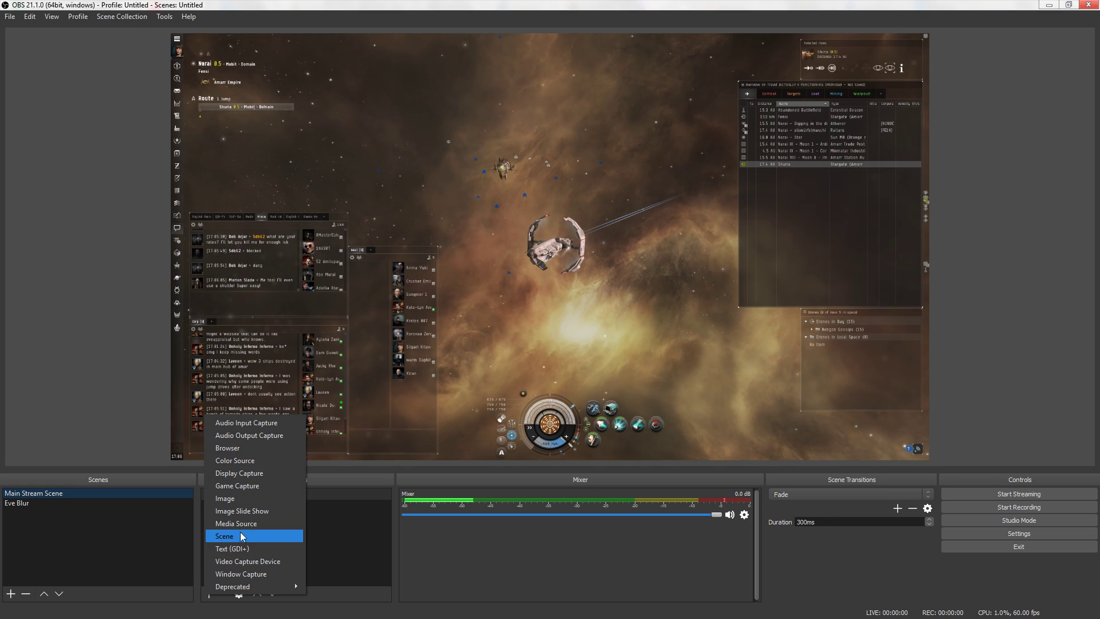
left_click(224, 537)
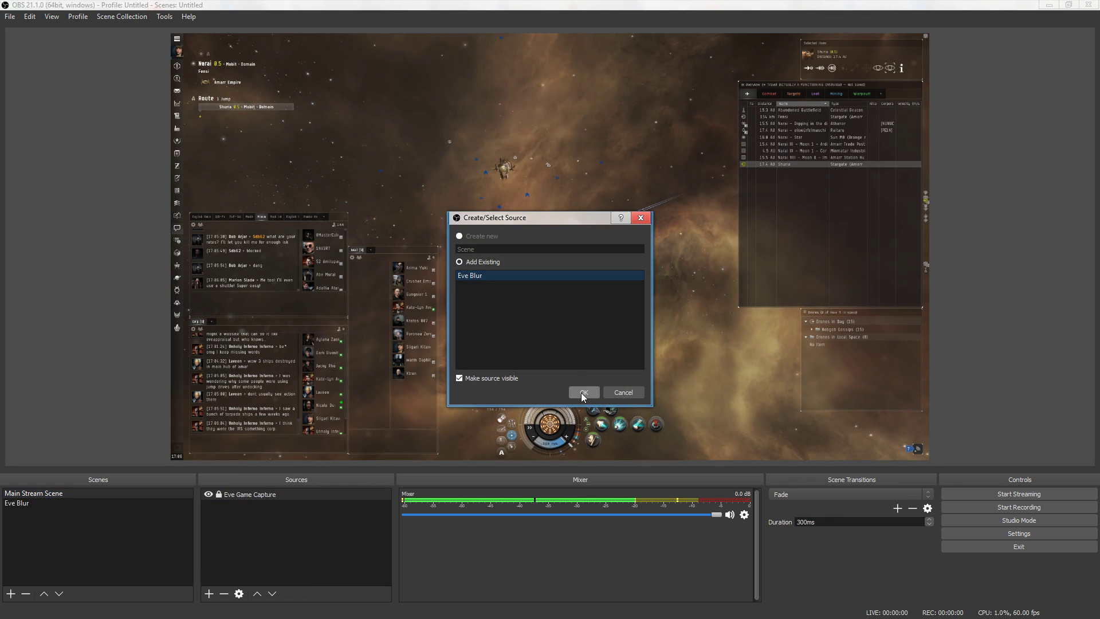
left_click(583, 392)
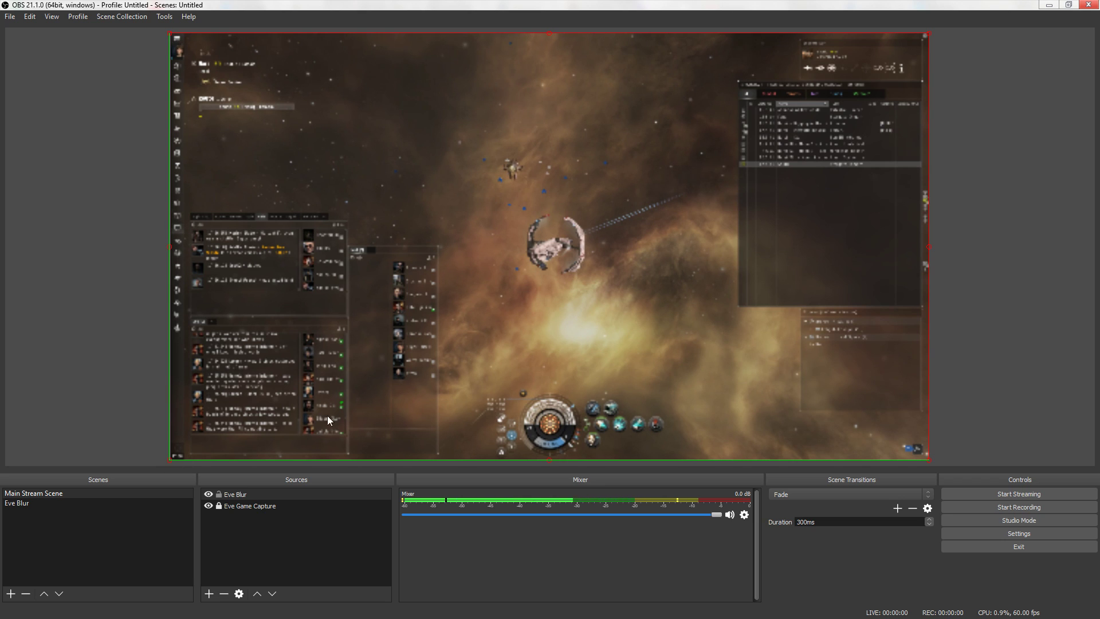
- Alt-crop the Eve Blur layer down to the top-left route area only
right_click(327, 419)
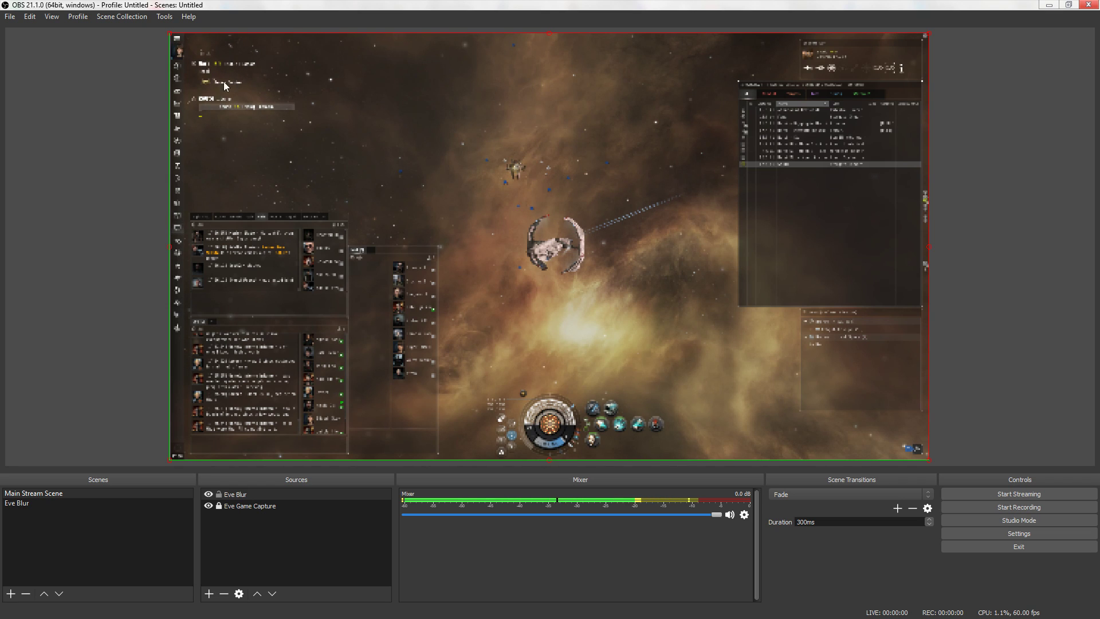
mouse_move(442, 470)
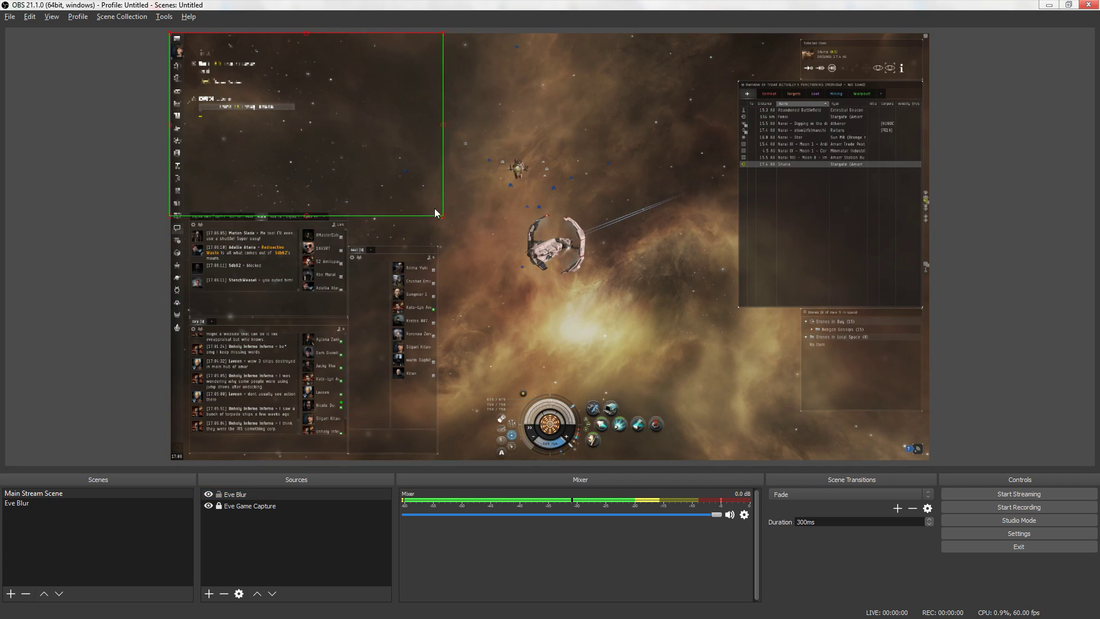
left_click_drag(442, 214, 309, 151)
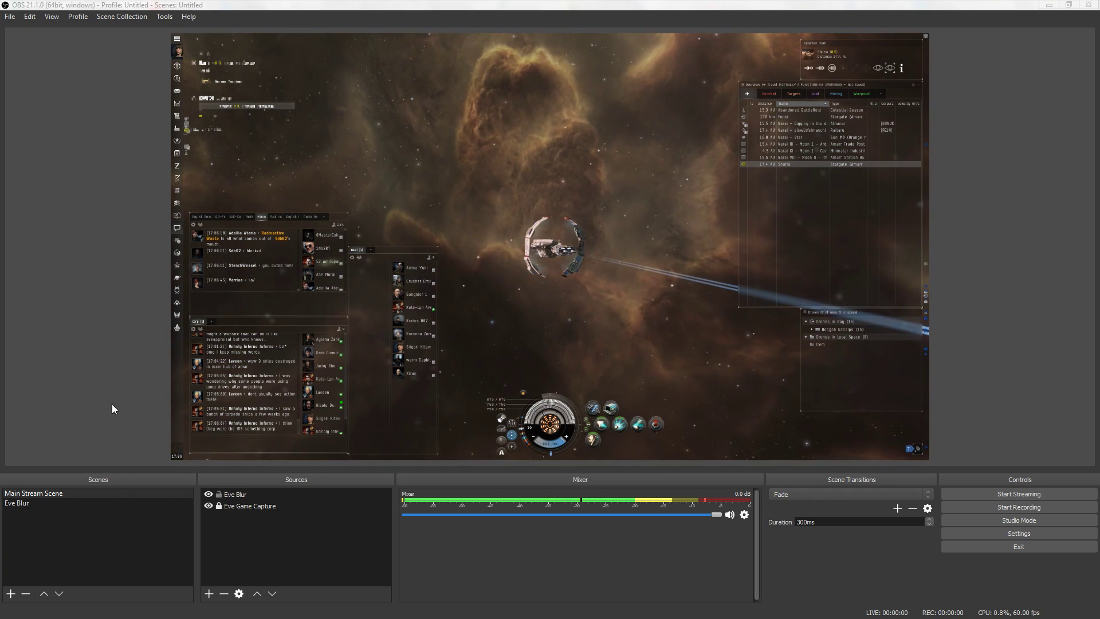
left_click(250, 505)
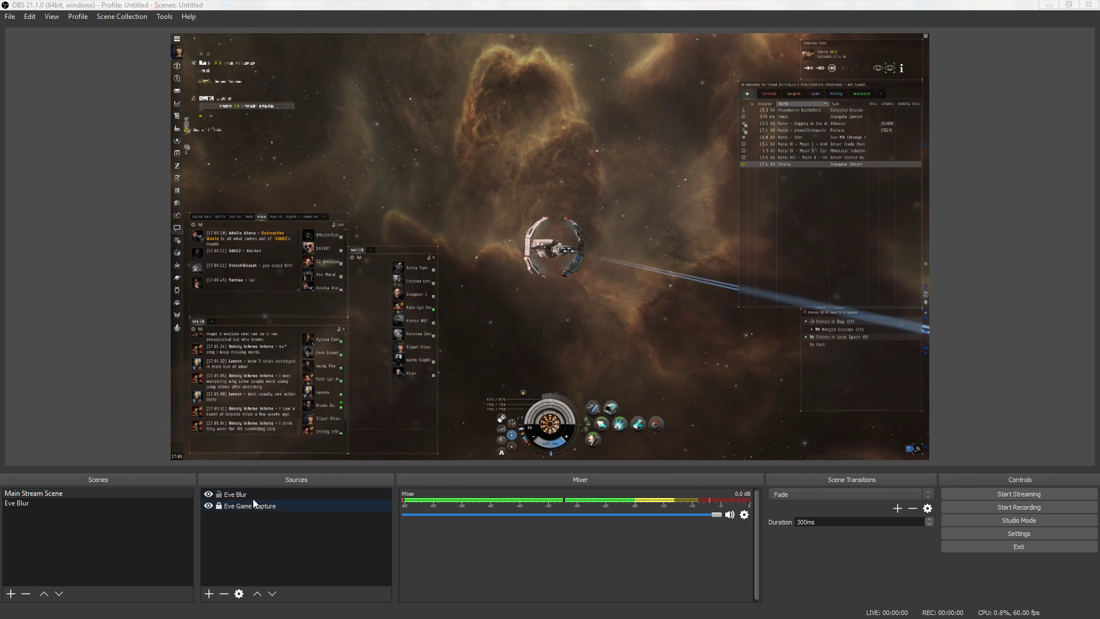
- Paste a reference copy, Eve Blur 2, cropped over the overview name column
right_click(234, 494)
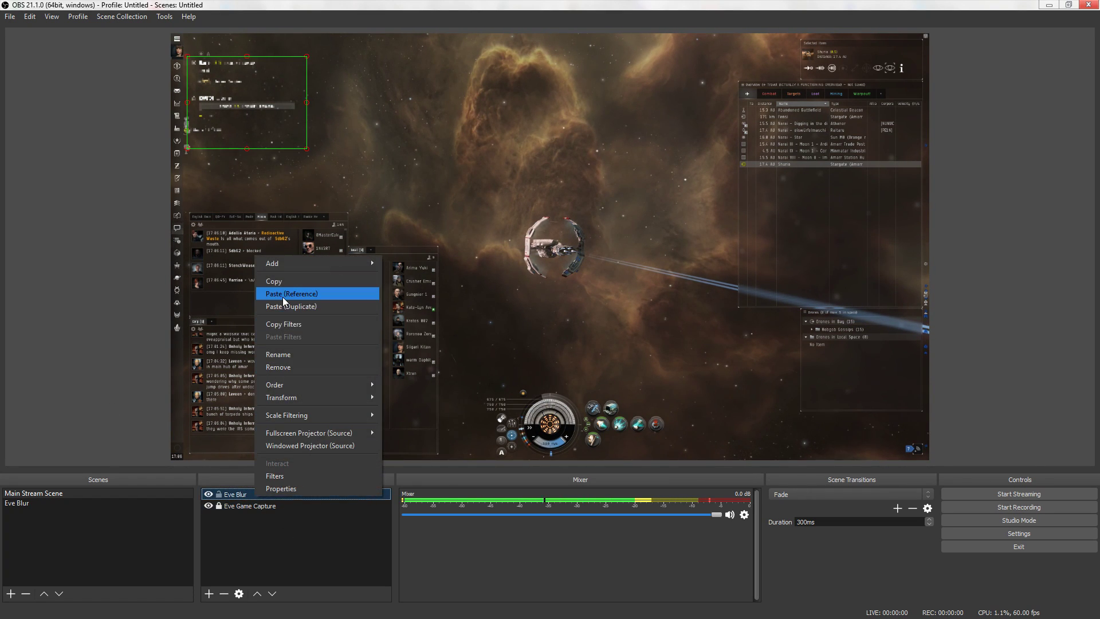
left_click(291, 294)
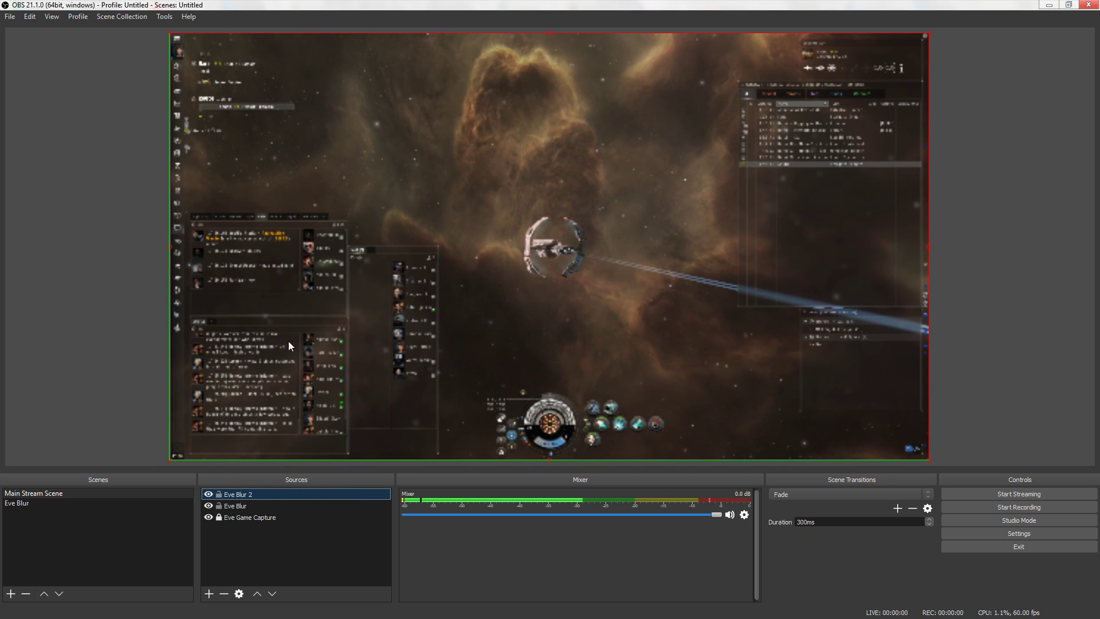
mouse_move(172, 464)
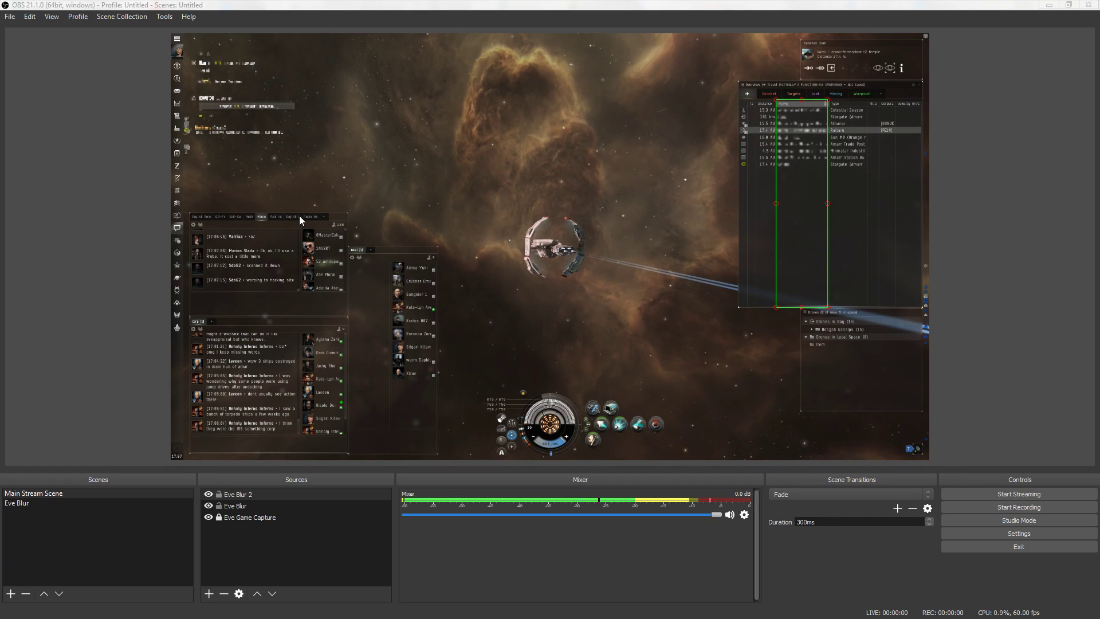
mouse_move(813, 204)
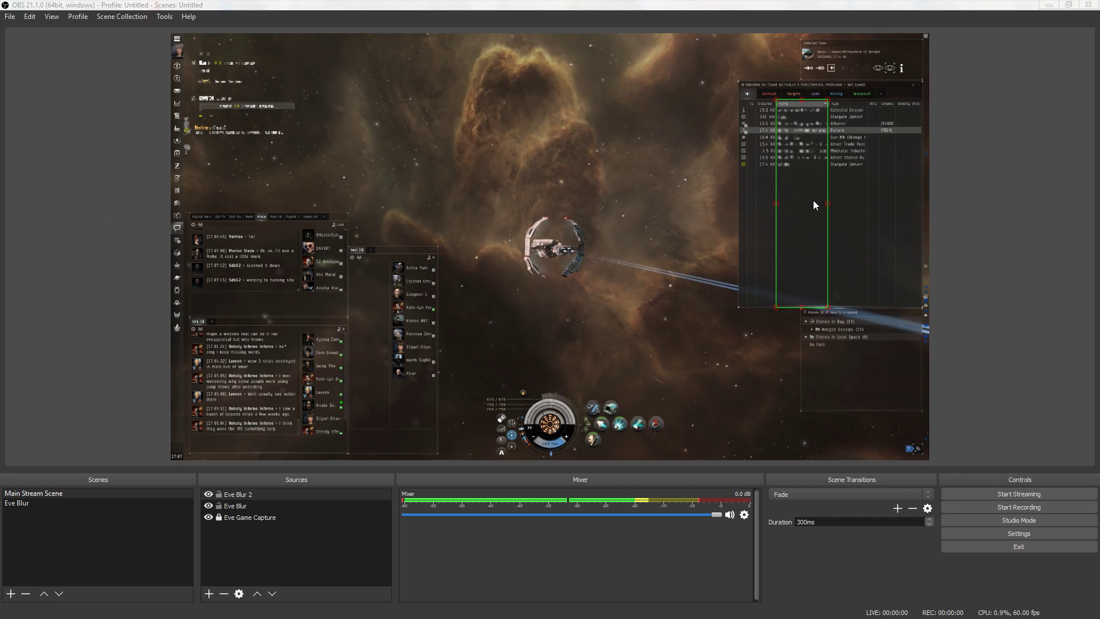
right_click(813, 204)
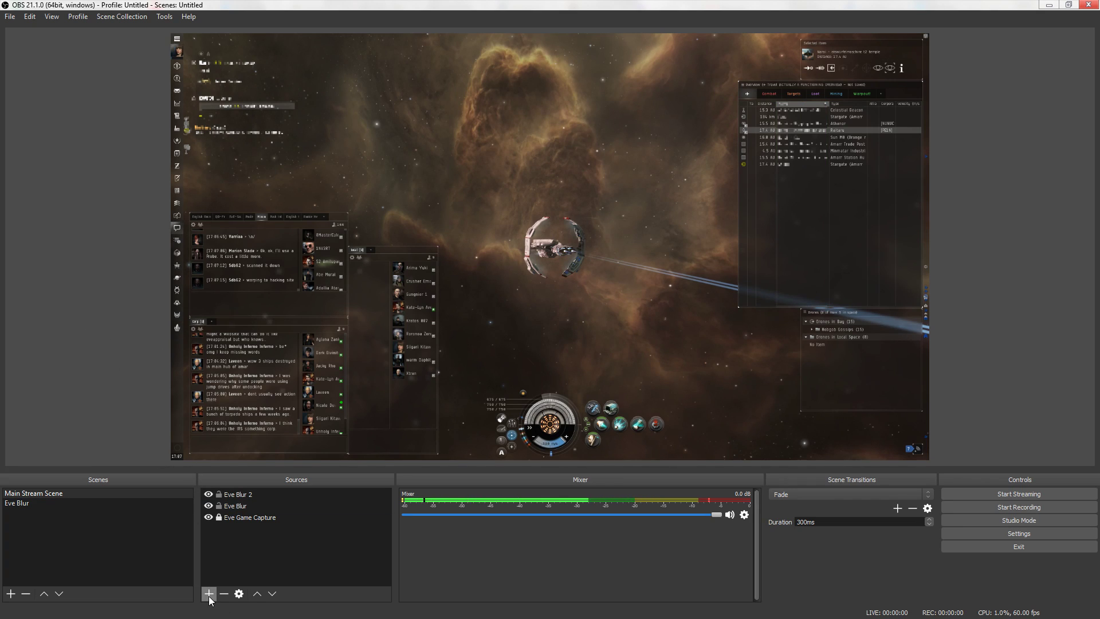
- Paste Eve Blur 3 as a reference and crop it to a strip by the local member list
right_click(239, 494)
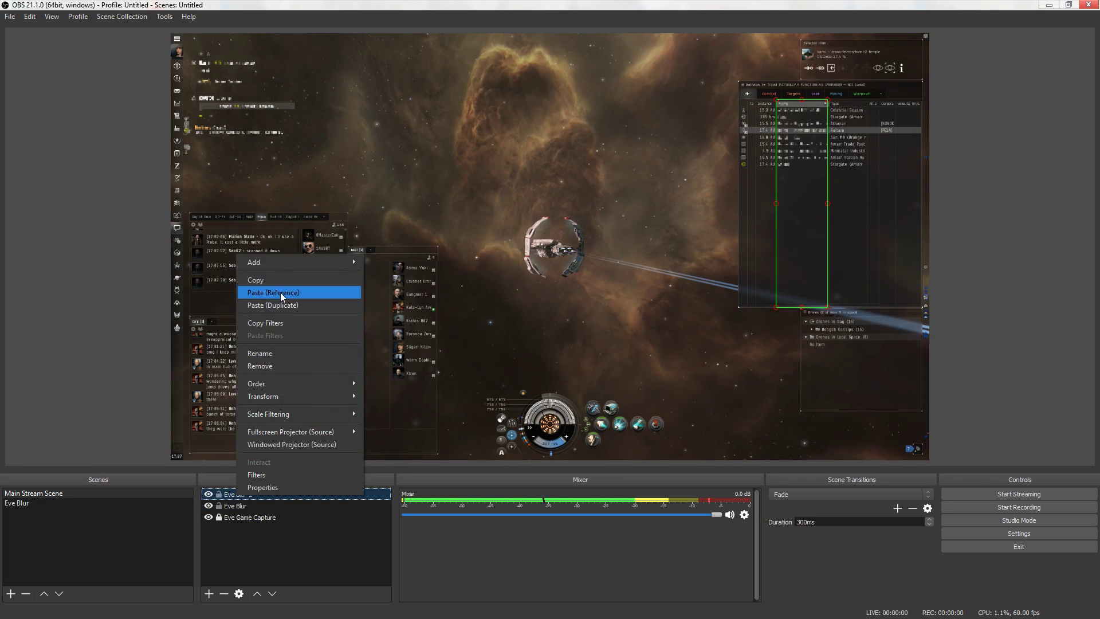
left_click(273, 292)
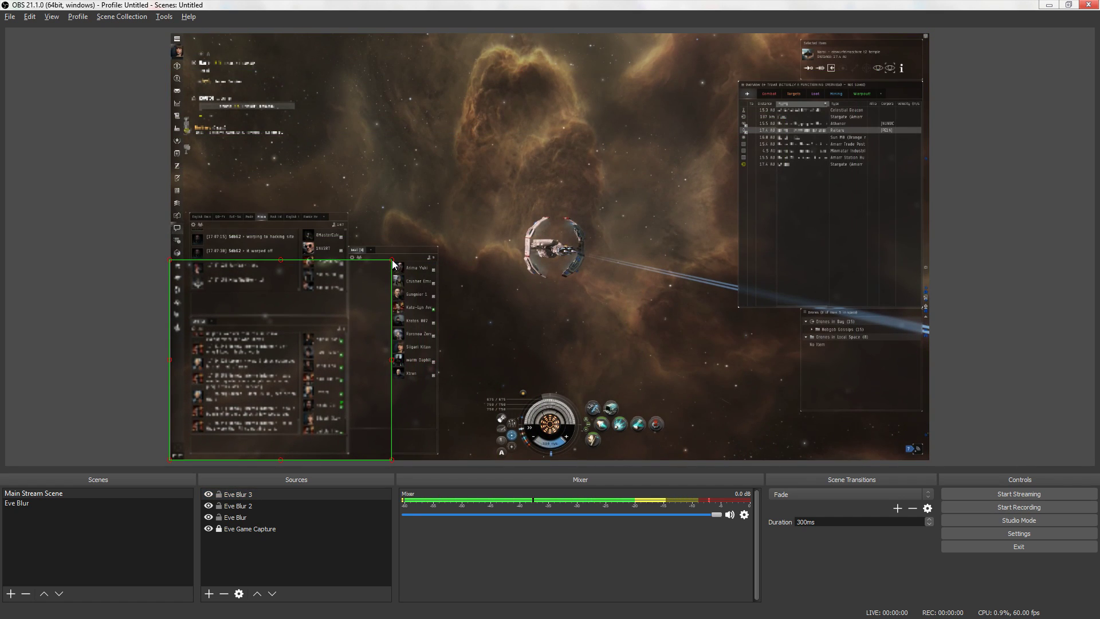
mouse_move(168, 464)
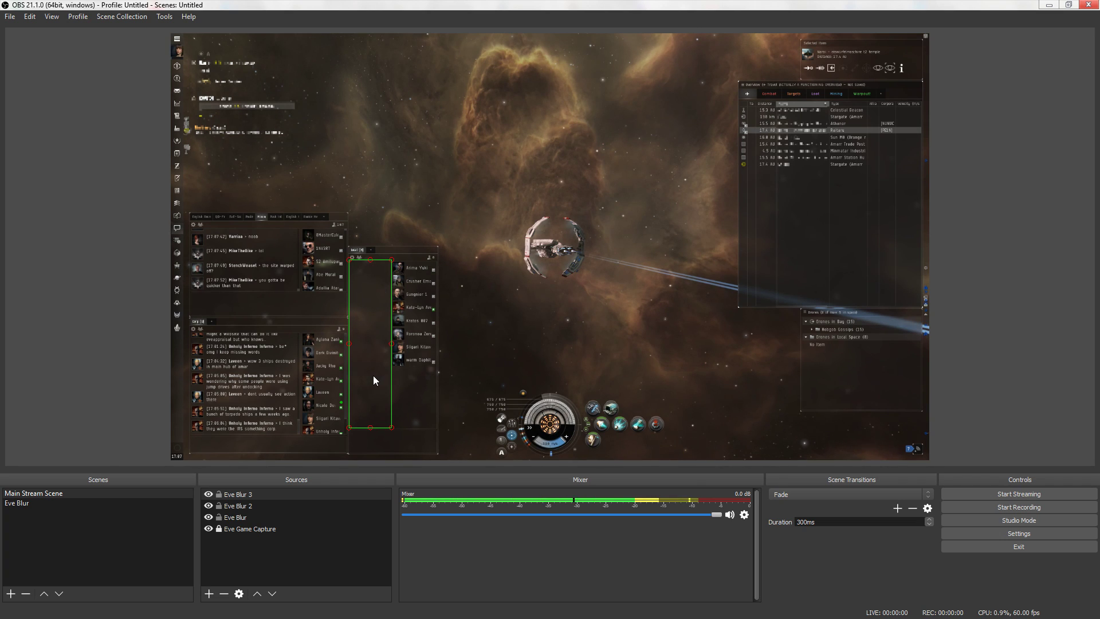
right_click(371, 379)
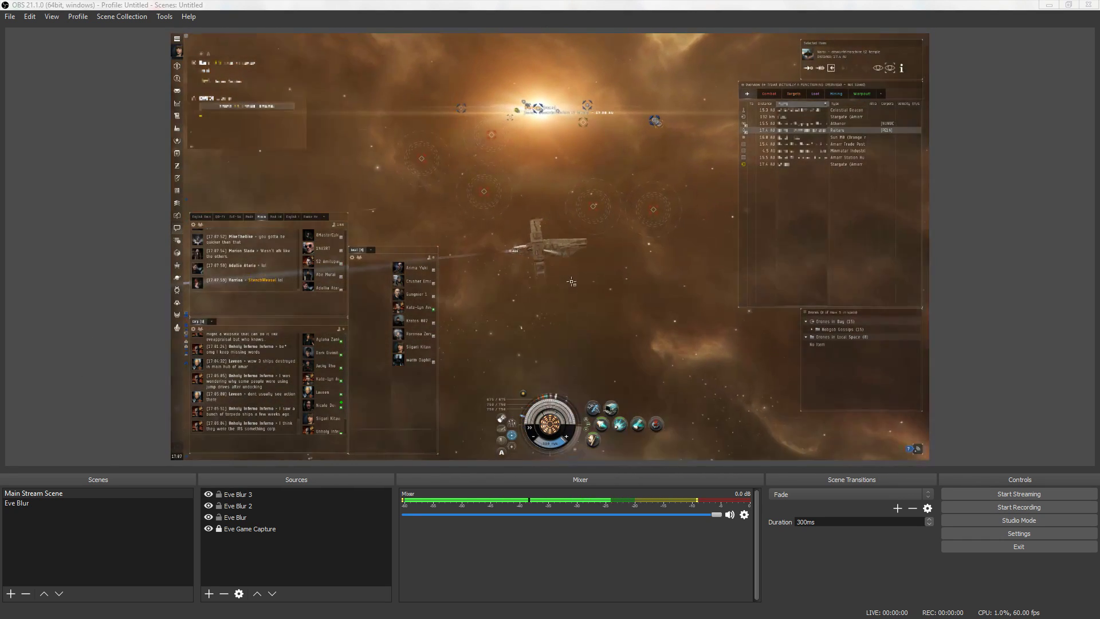
- Paste a referenced copy of Eve Blur 3 to create Eve Blur 4 for the lower chat messages
right_click(238, 494)
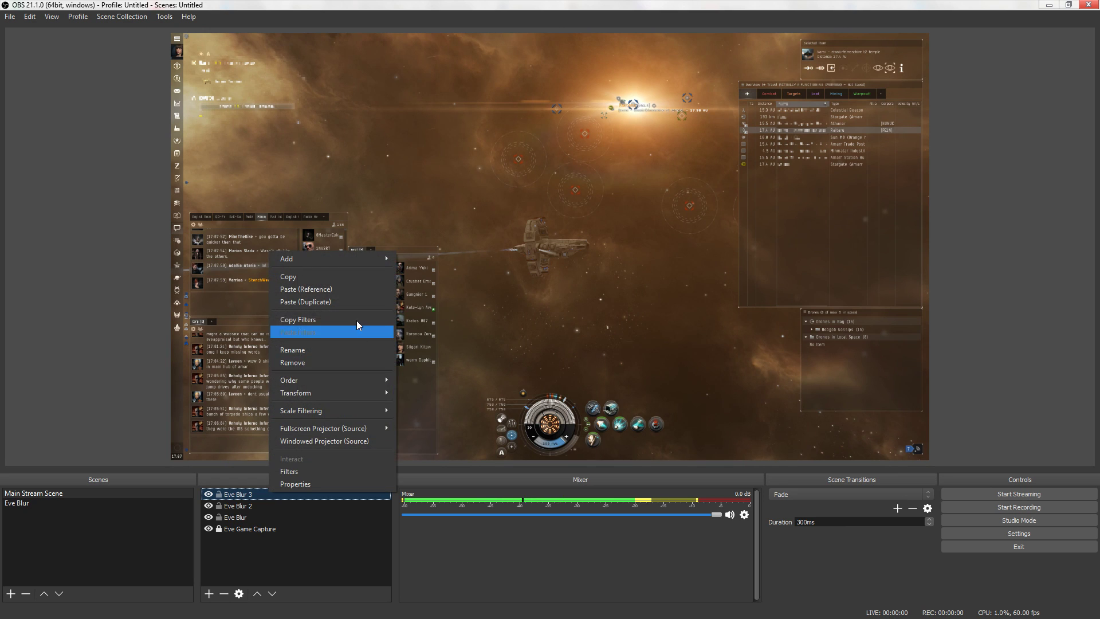
left_click(305, 301)
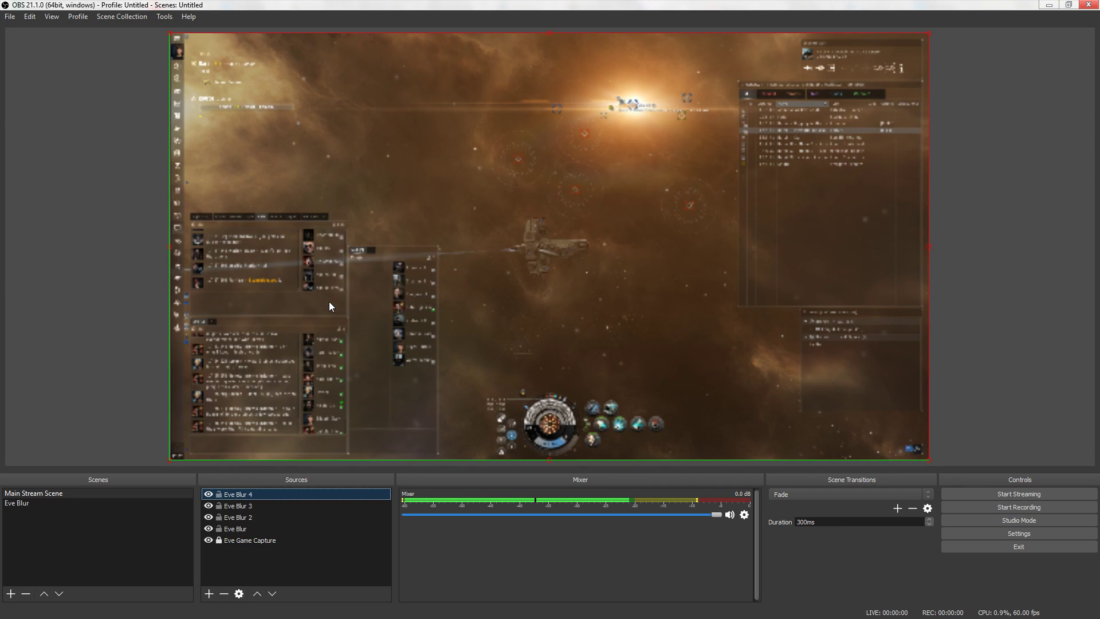
mouse_move(930, 38)
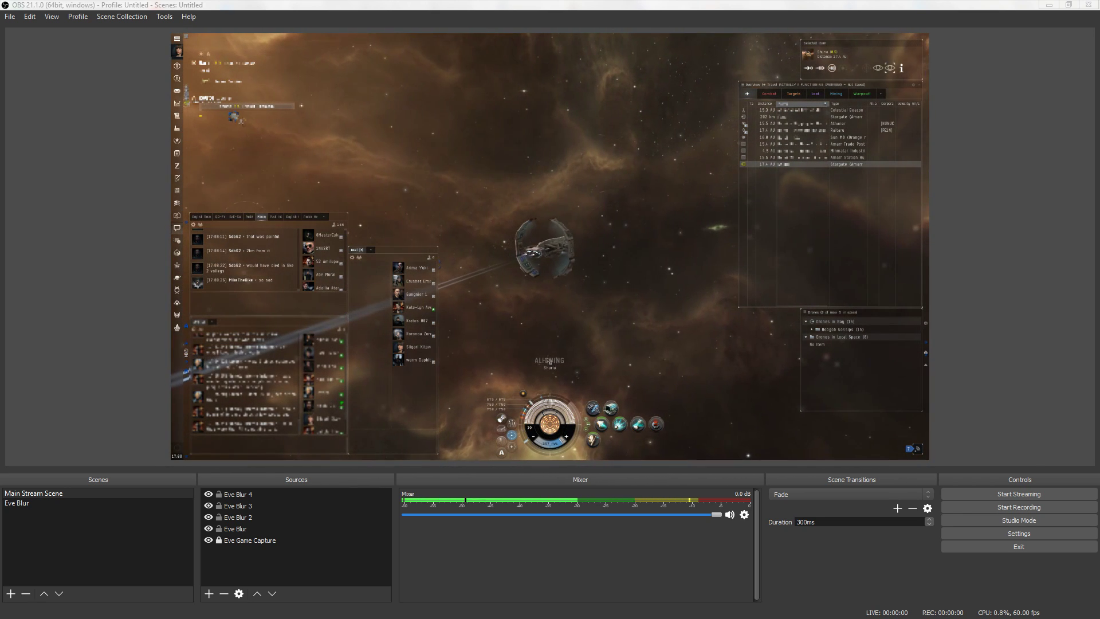
- Select Eve Blur 4 and paste a reference copy as Eve Blur 5 for the ALIGNING warp text
left_click(238, 493)
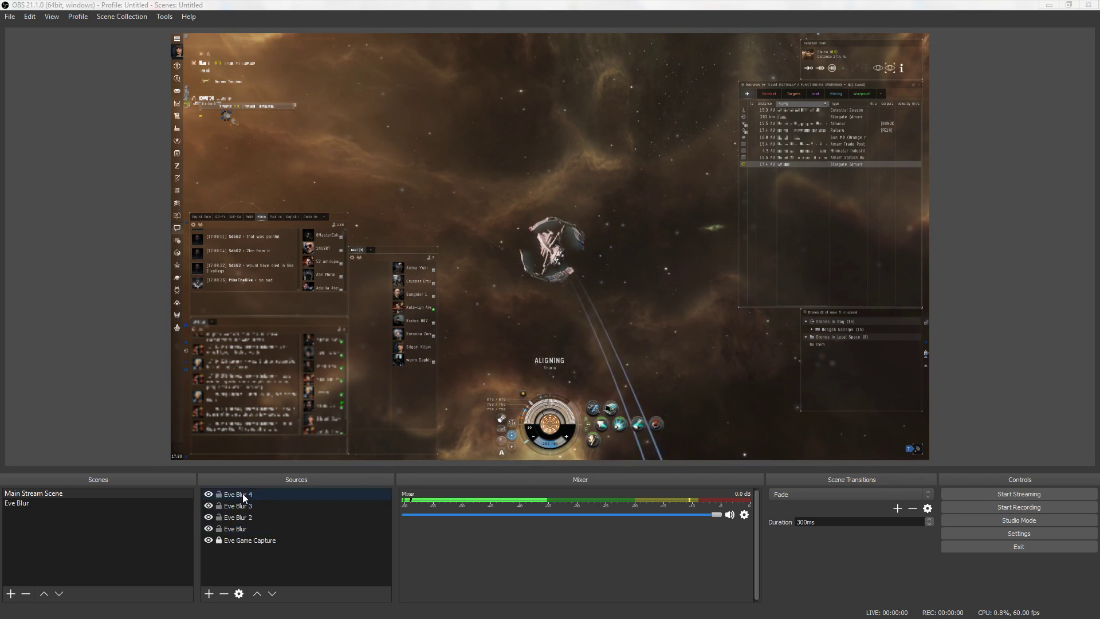
left_click(209, 593)
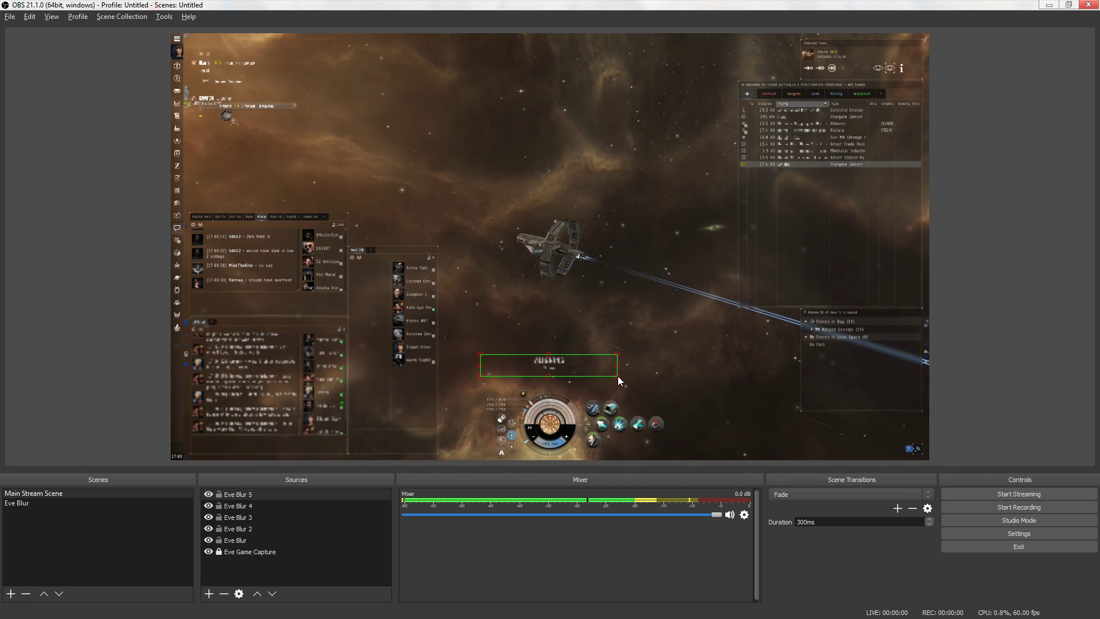
mouse_move(486, 360)
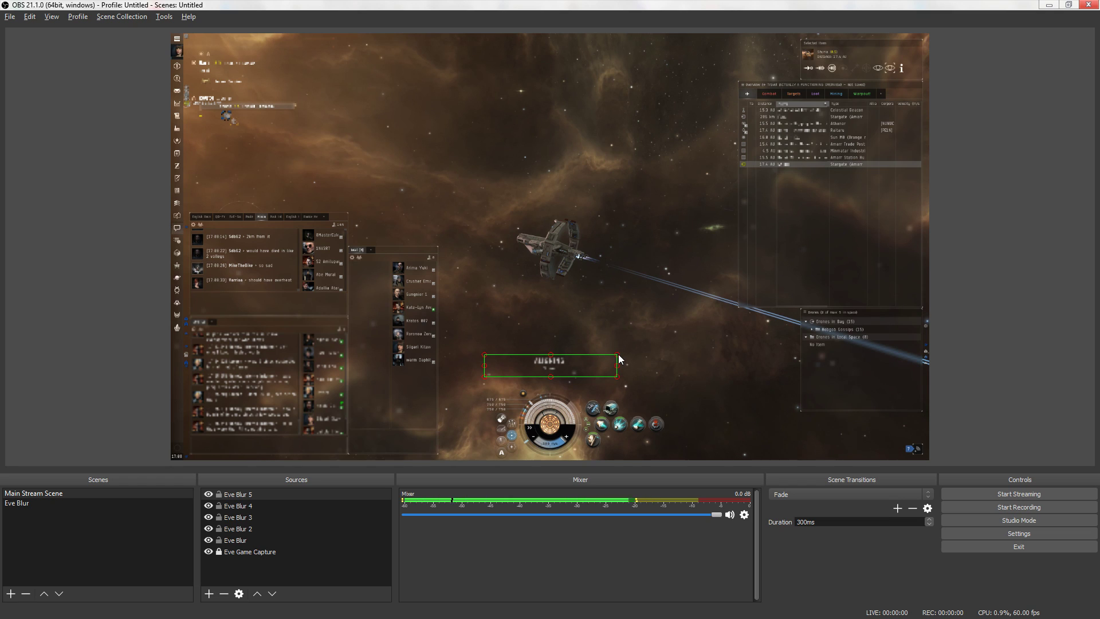
right_click(619, 359)
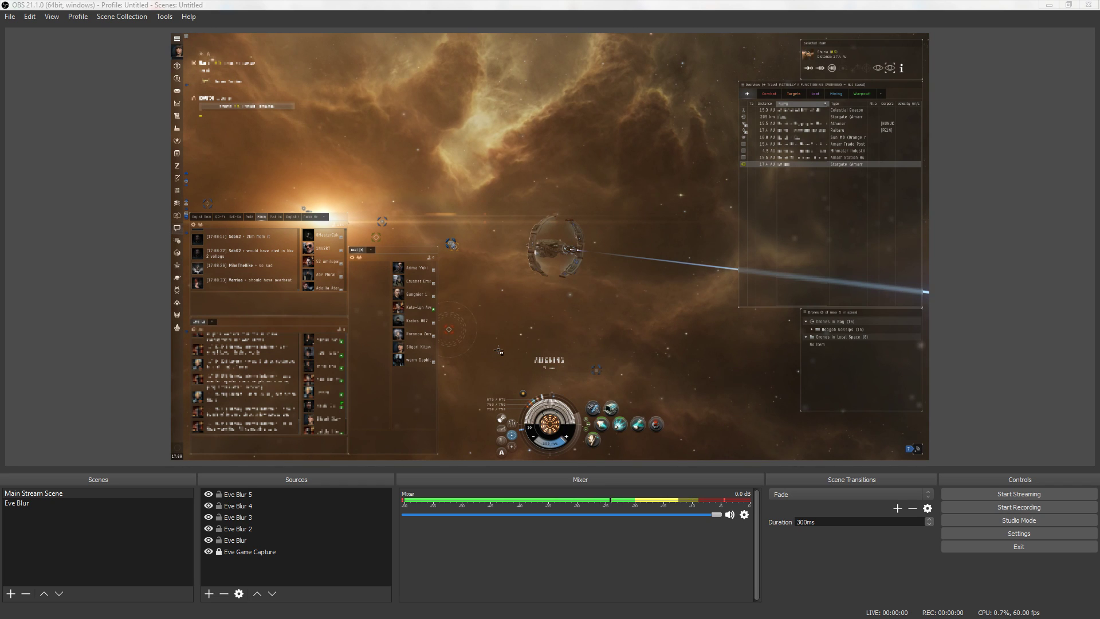
mouse_move(504, 439)
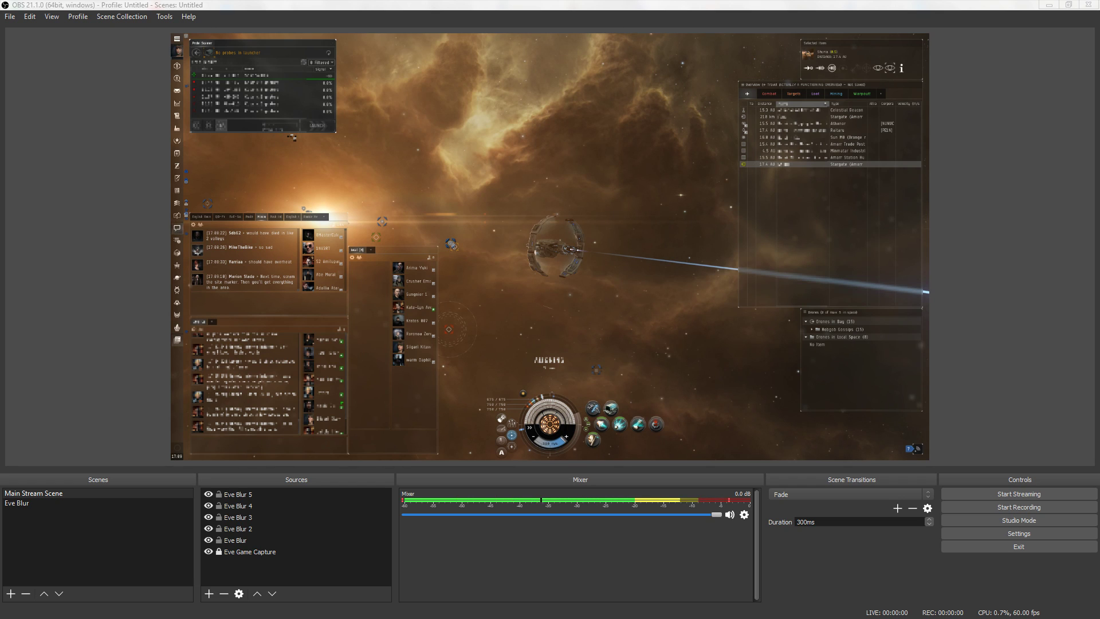
mouse_move(276, 43)
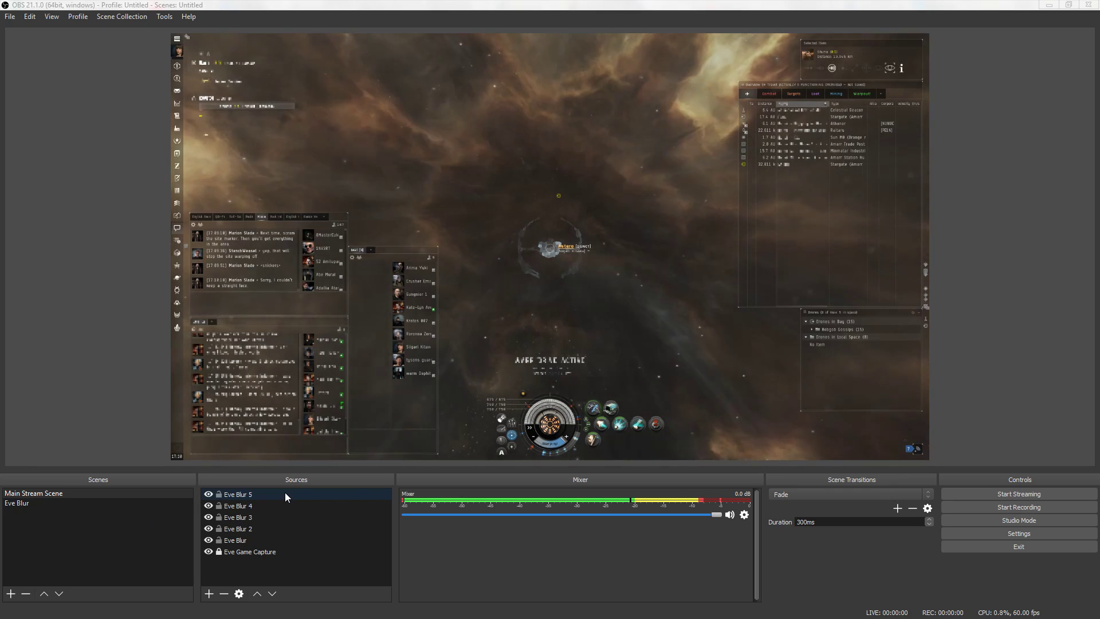
- Paste Eve Blur 6 from Eve Blur 5 over the Selected Item panel with scale filtering disabled
right_click(238, 493)
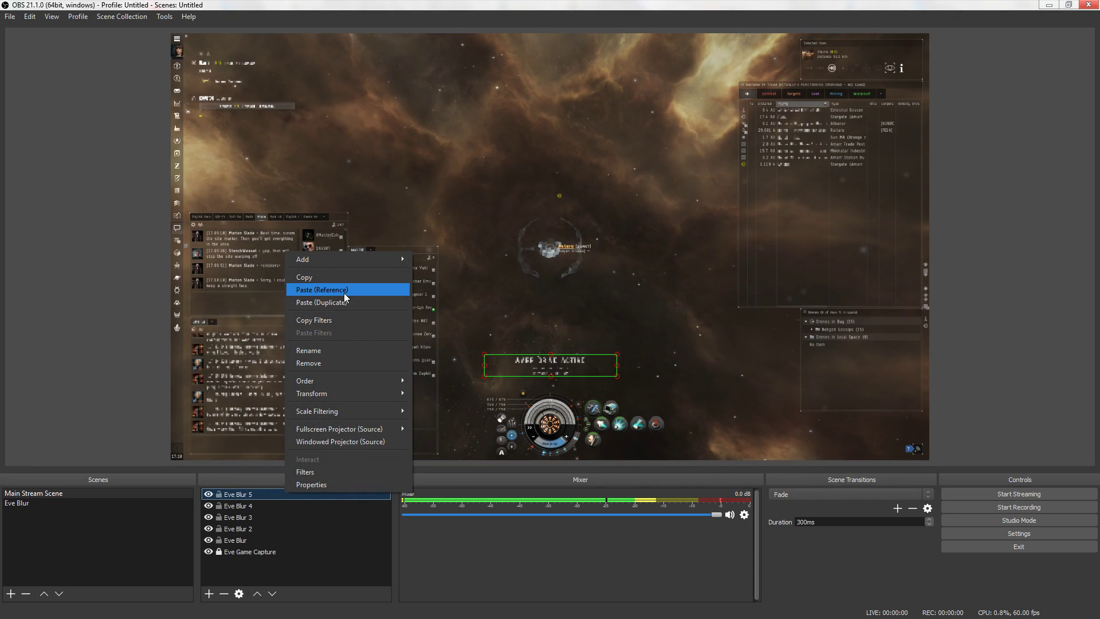
left_click(321, 288)
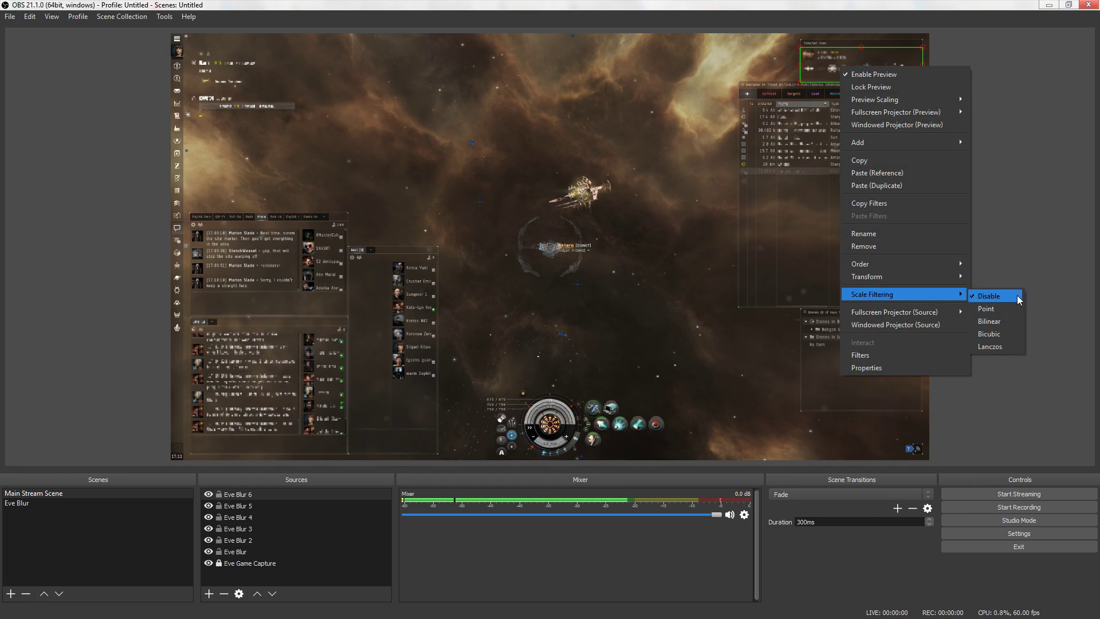
left_click(987, 295)
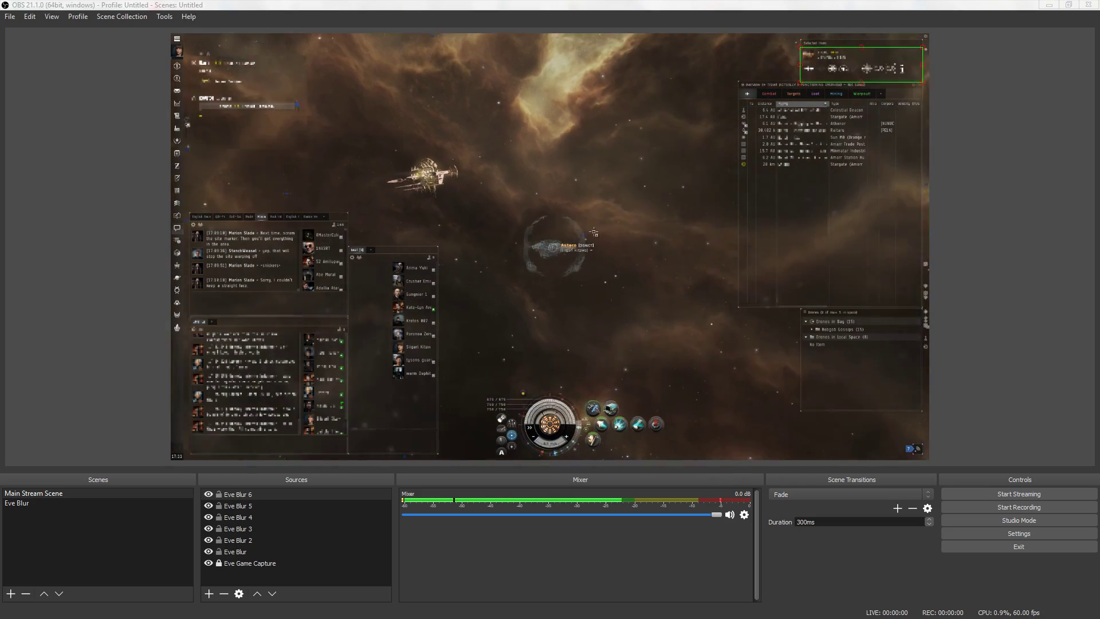